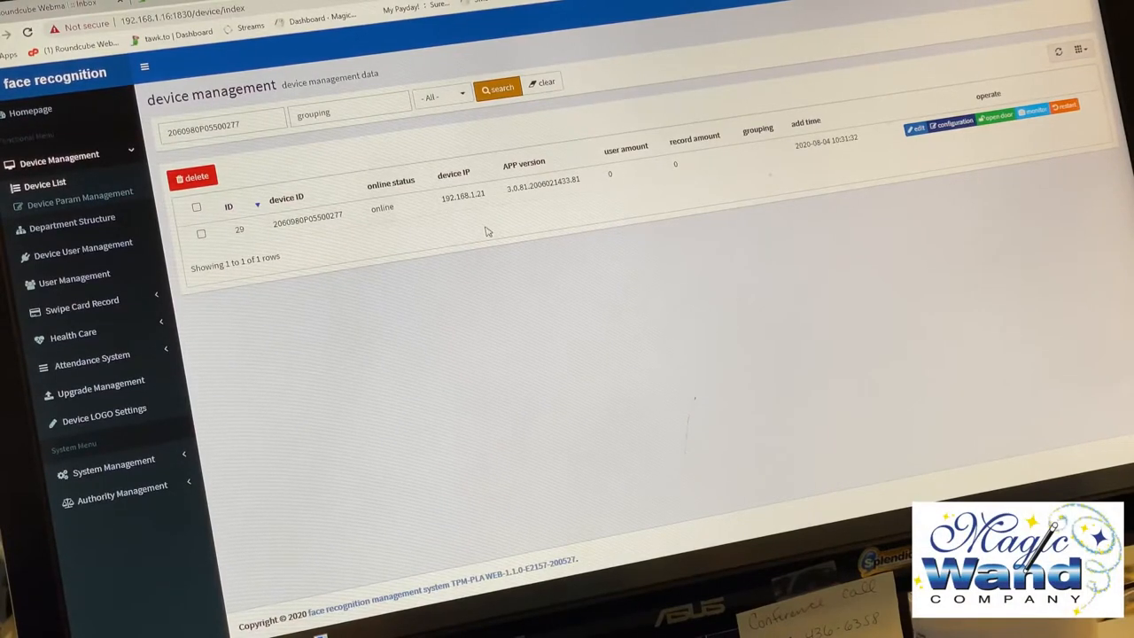
pyautogui.moveTo(75, 274)
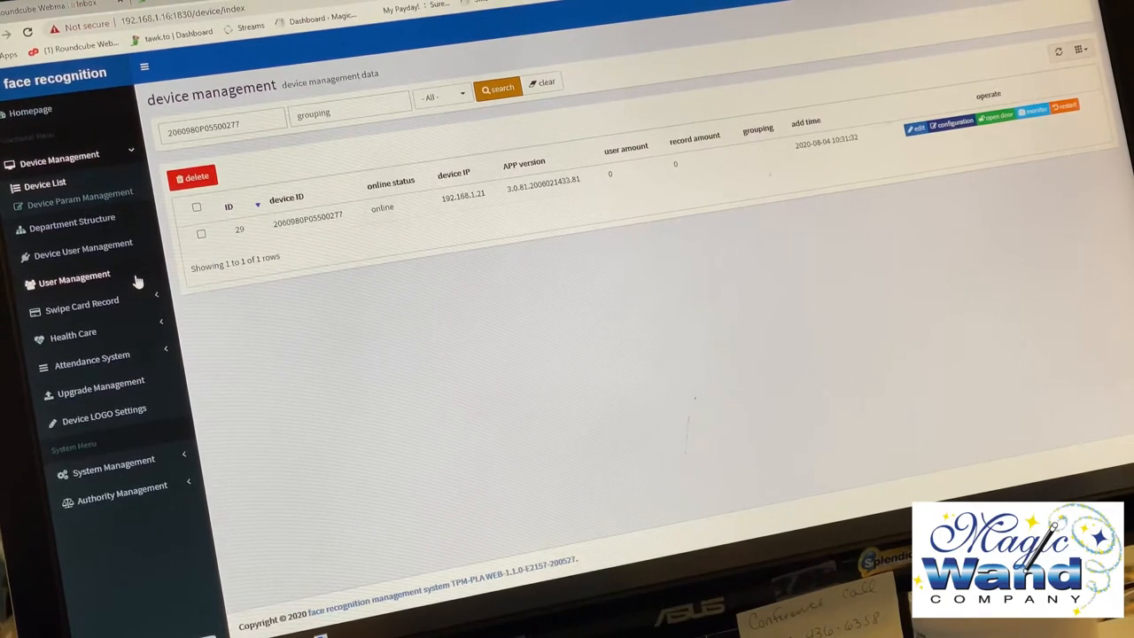
pyautogui.moveTo(110, 259)
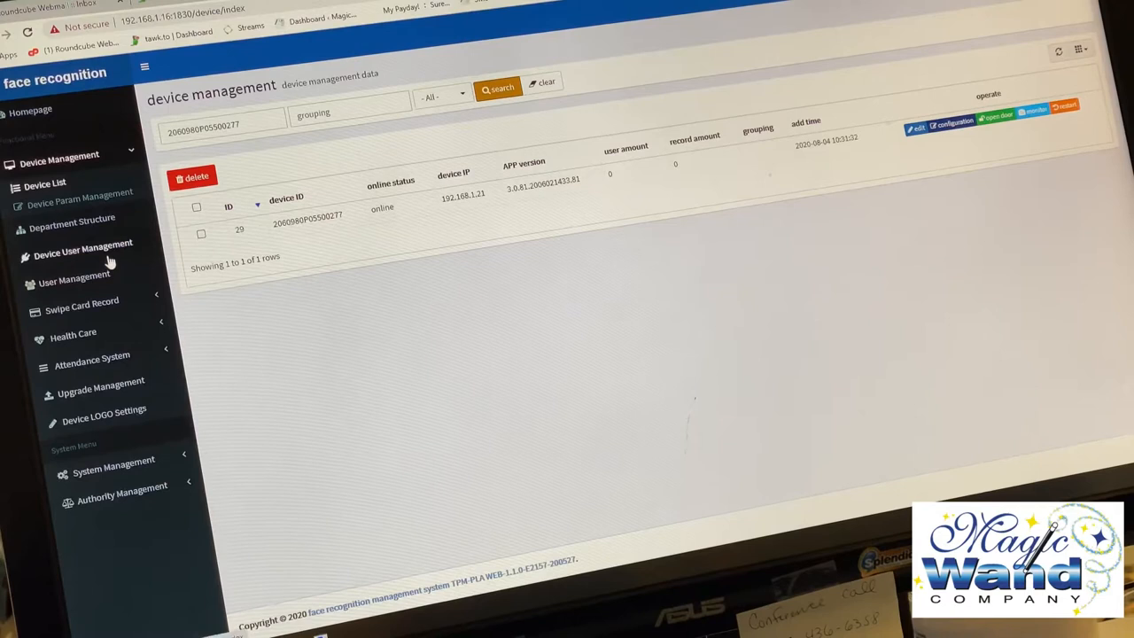
pyautogui.moveTo(85, 280)
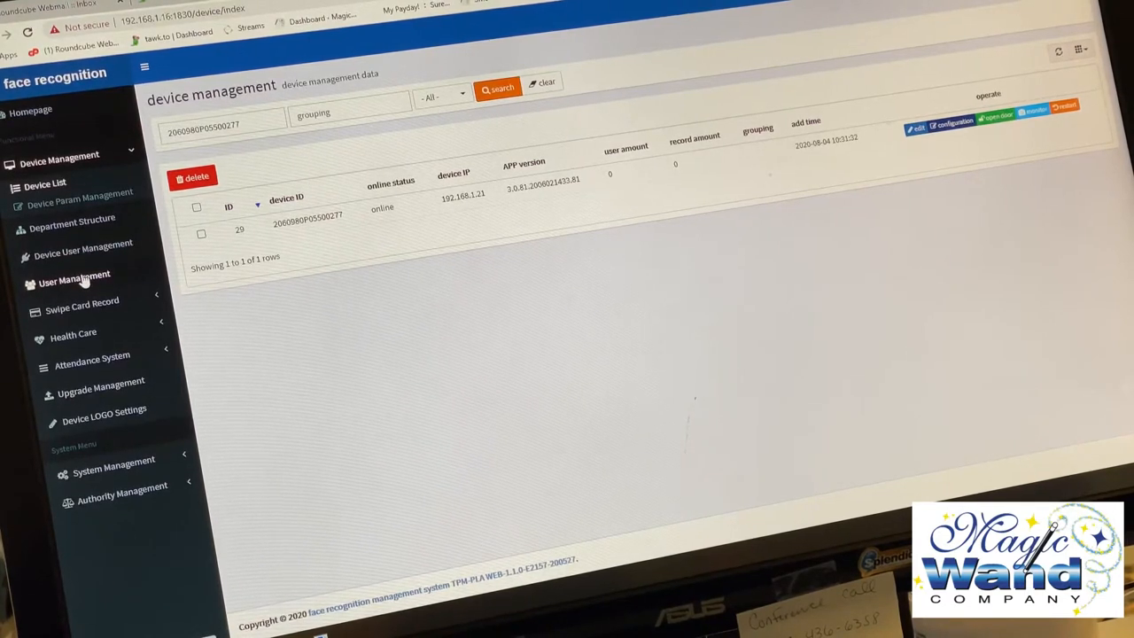
# Step: Switch from the device list to User Management showing the two Franklin users
pyautogui.click(75, 273)
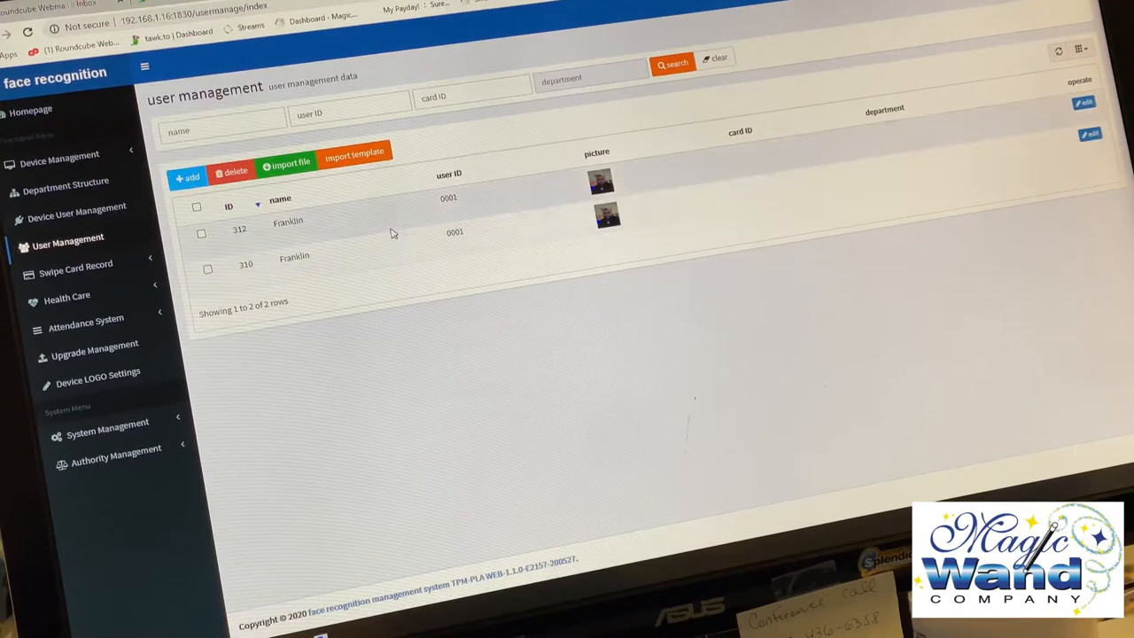
pyautogui.moveTo(319, 273)
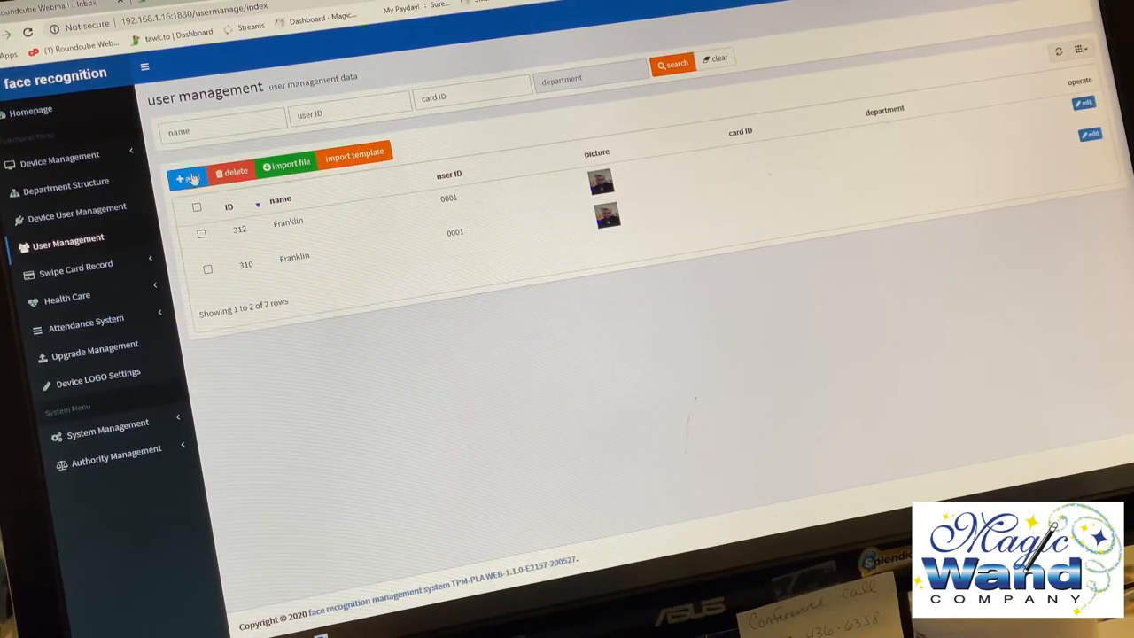
# Step: Start a new user record and enter the name TAF with its user ID
pyautogui.click(185, 177)
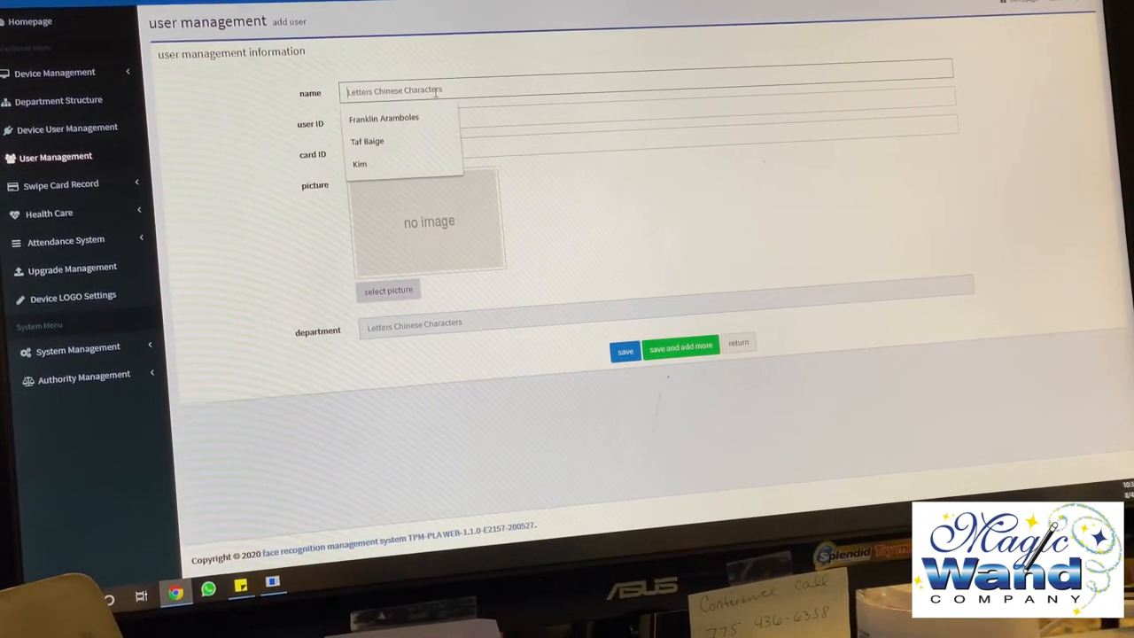
pyautogui.write('tAf')
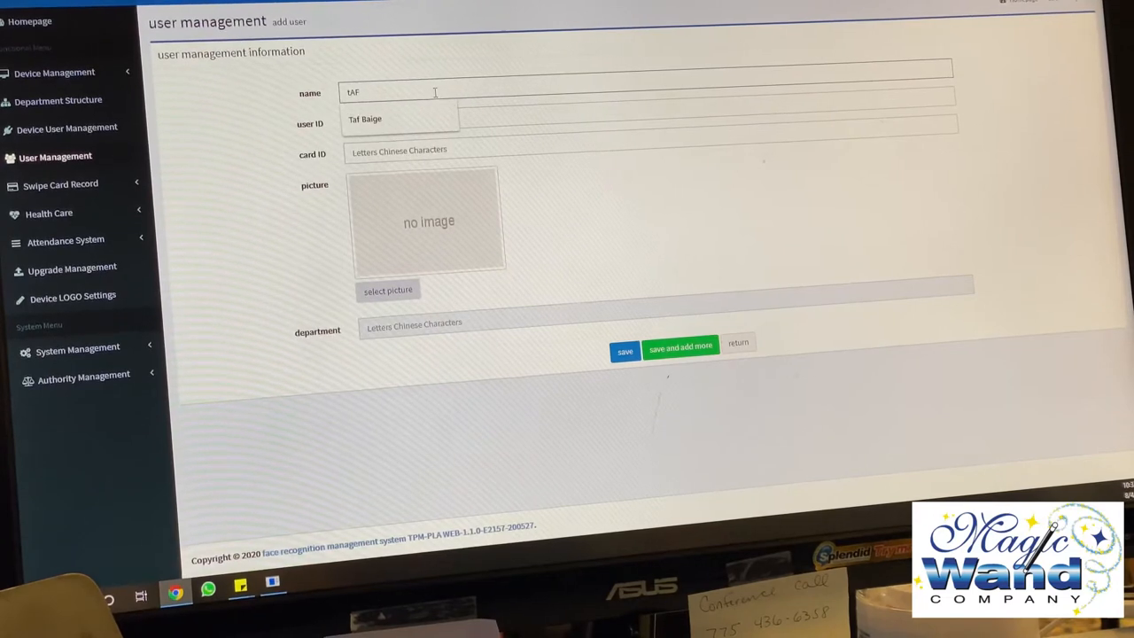
pyautogui.write('TA')
pyautogui.click(649, 124)
pyautogui.write('0002')
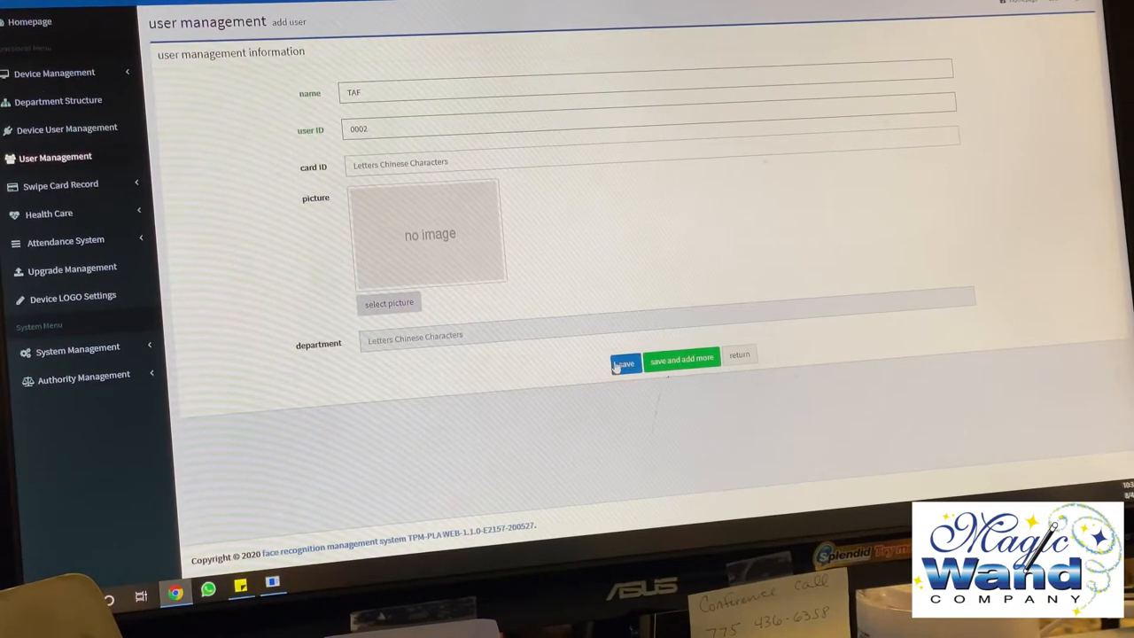
# Step: Save the new user so TAF (ID 0002) lists above the Franklin users
pyautogui.click(624, 362)
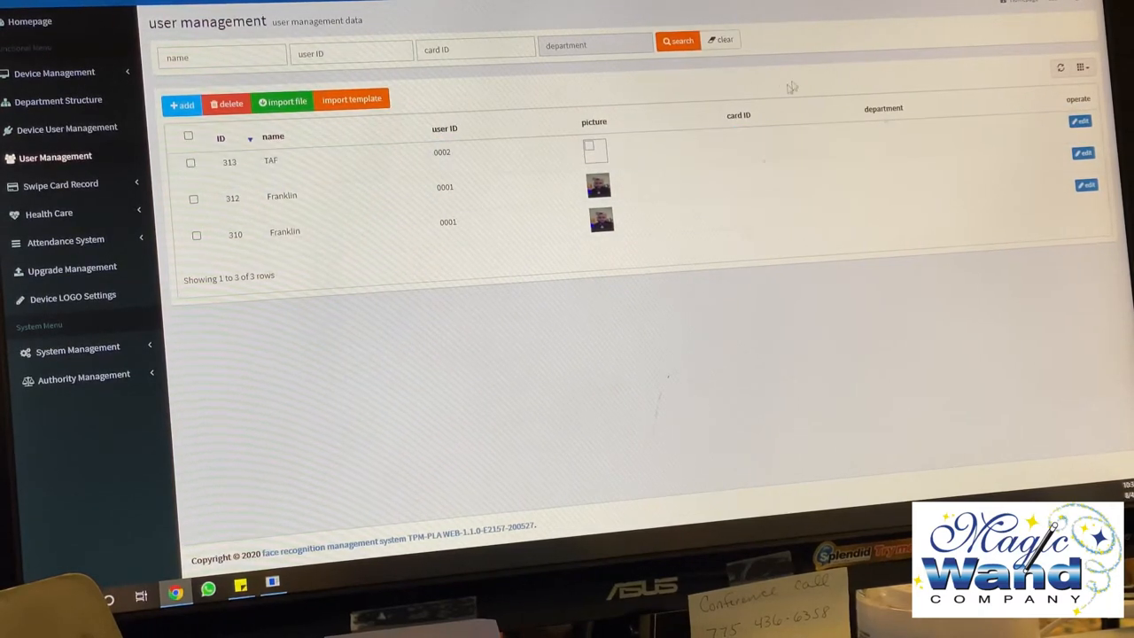
pyautogui.moveTo(877, 51)
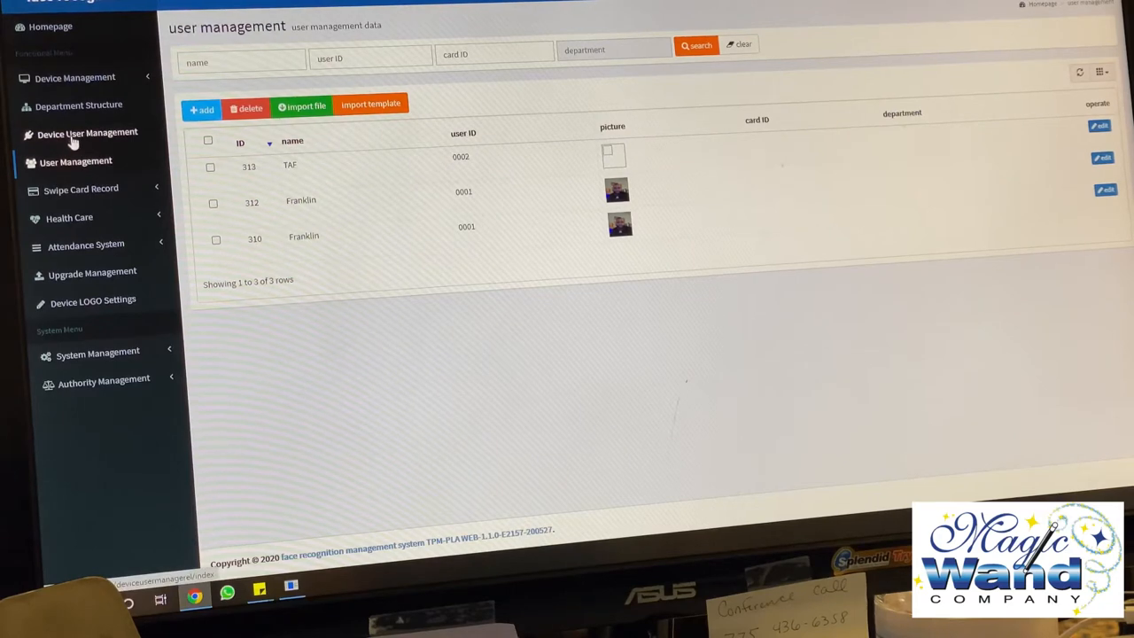
# Step: In Device User Management, choose the kiosk device and assign all three users to it
pyautogui.click(87, 133)
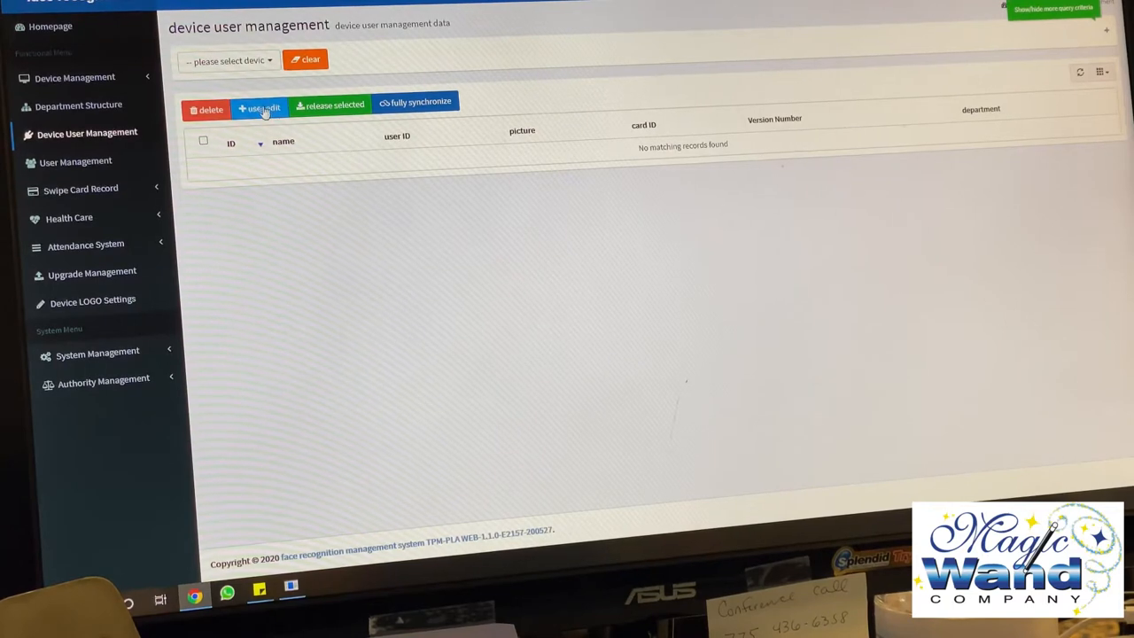
pyautogui.click(259, 108)
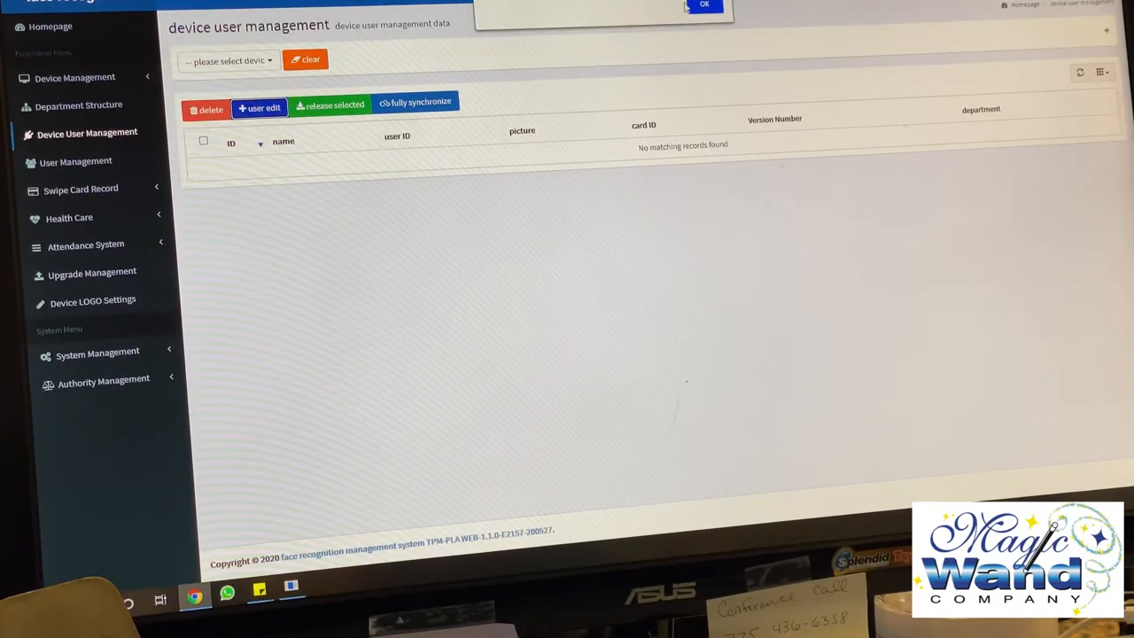
pyautogui.click(227, 60)
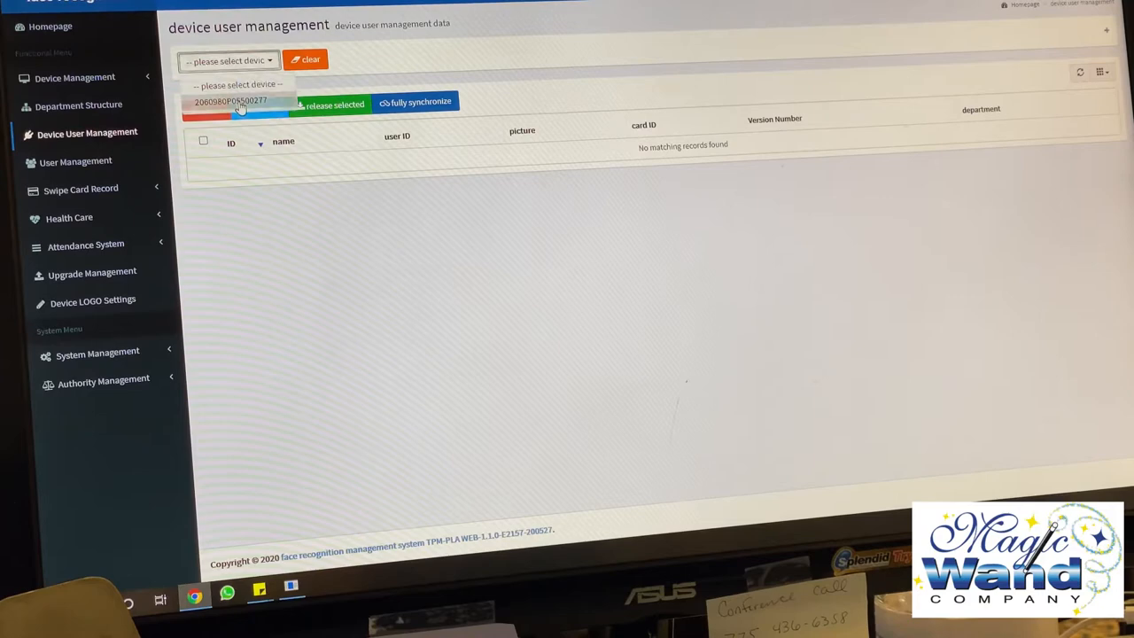
pyautogui.click(240, 99)
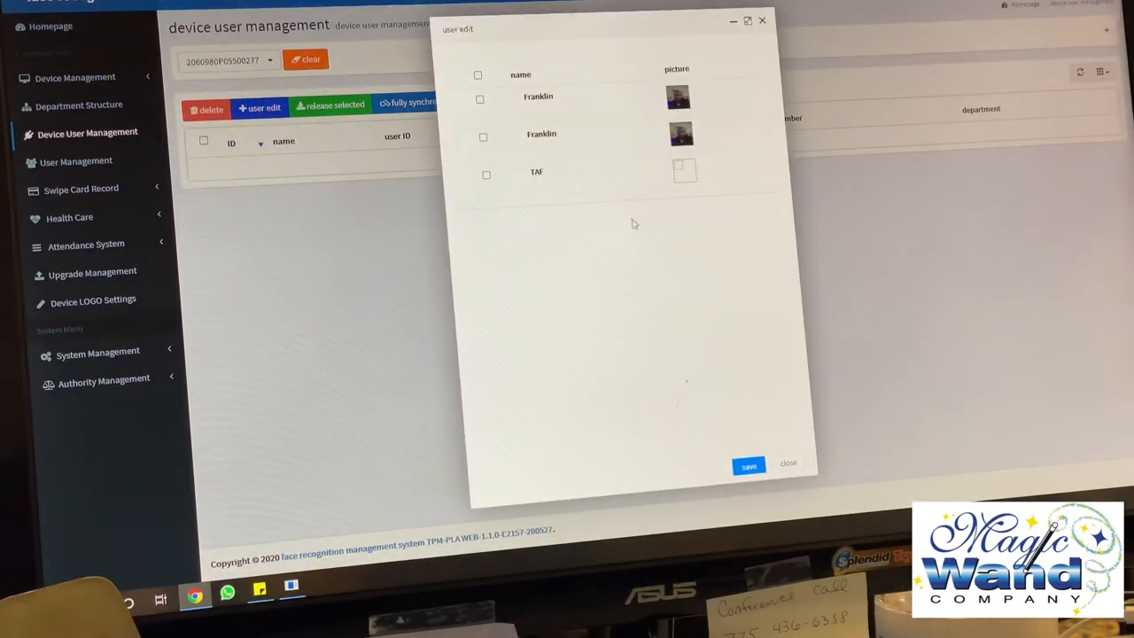
pyautogui.click(479, 100)
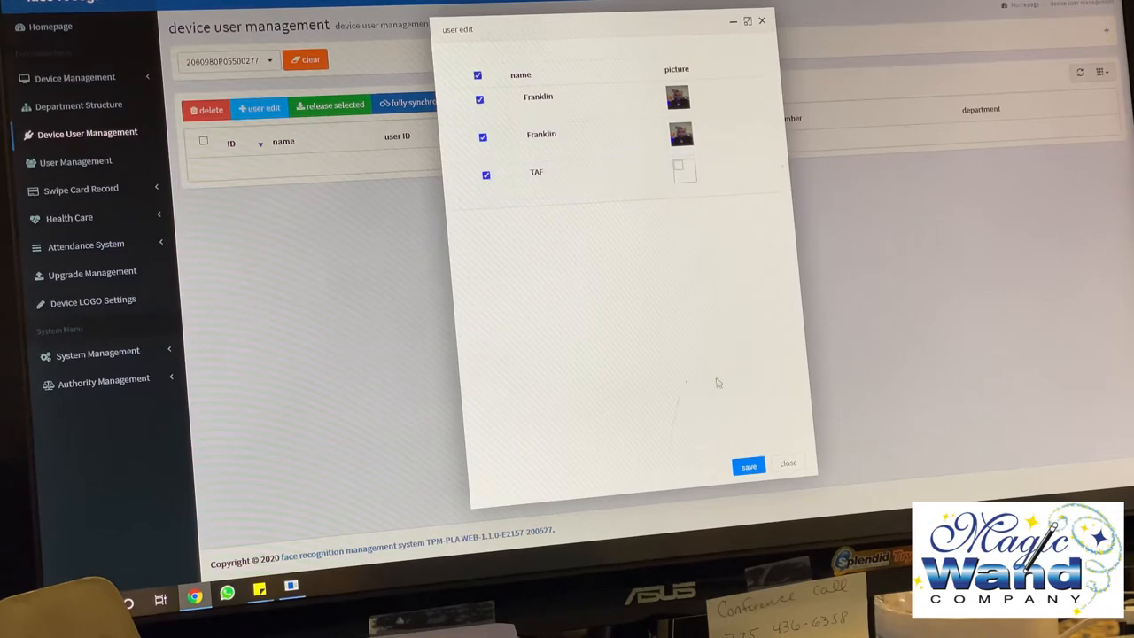
pyautogui.click(748, 464)
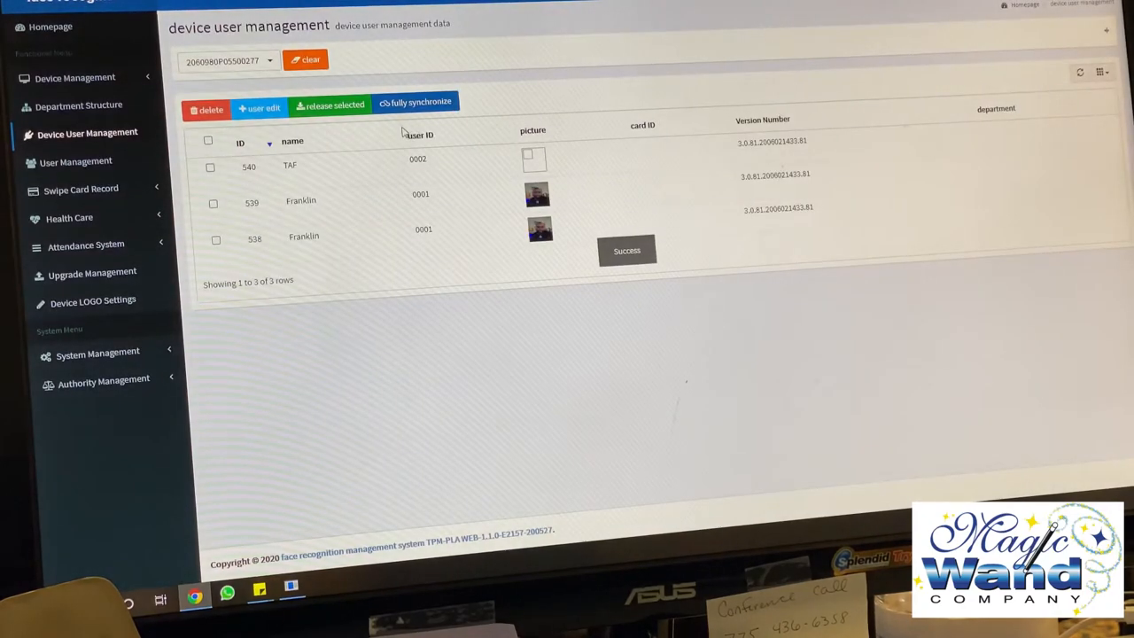
# Step: Run a full user synchronization to the kiosk and confirm it
pyautogui.click(415, 101)
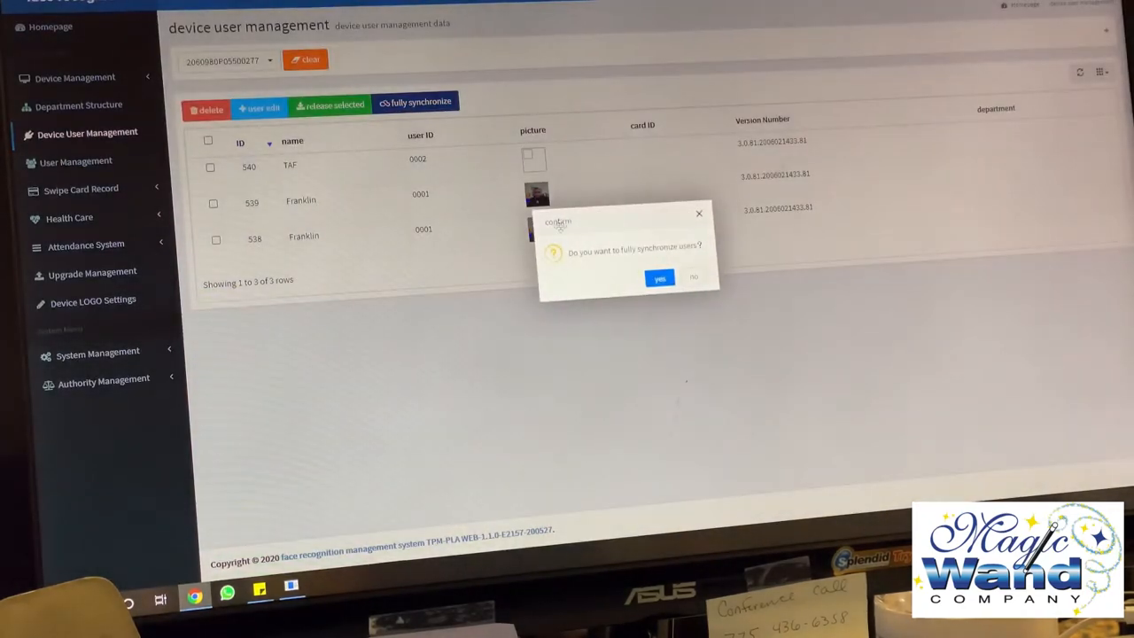
pyautogui.click(659, 277)
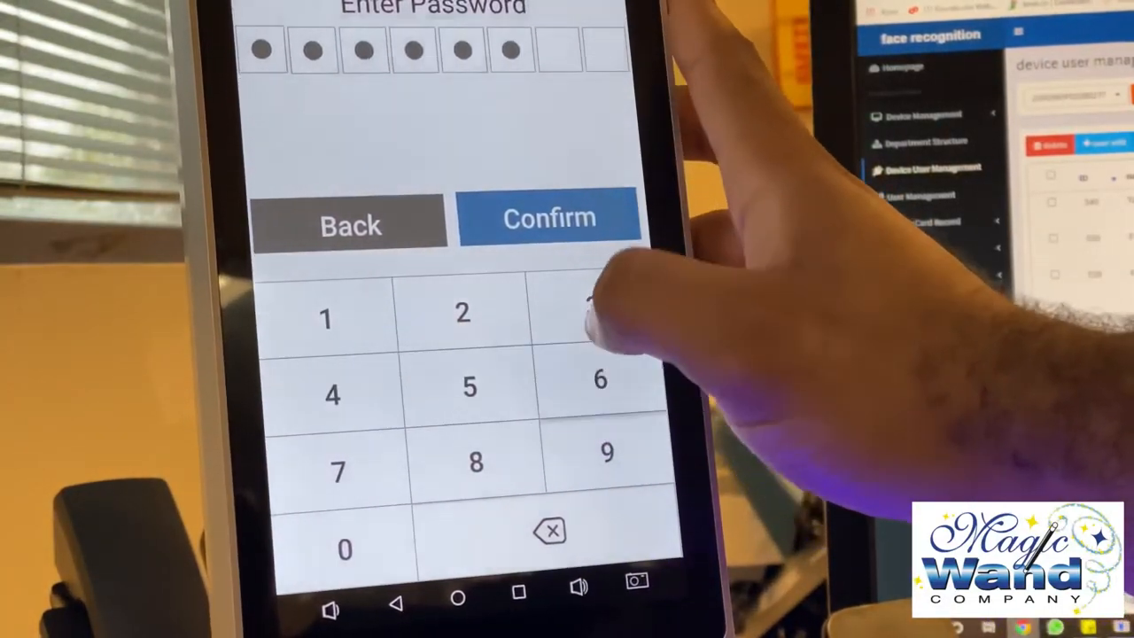
# Step: Confirm the admin password on the kiosk and enter a management section of its settings
pyautogui.click(550, 216)
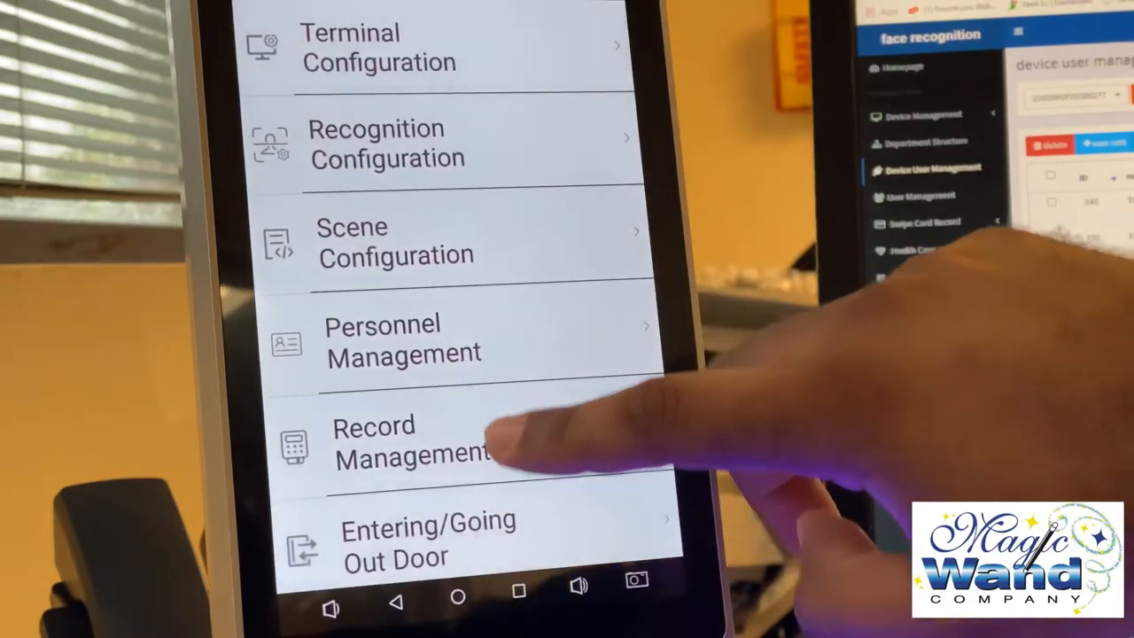
pyautogui.click(402, 341)
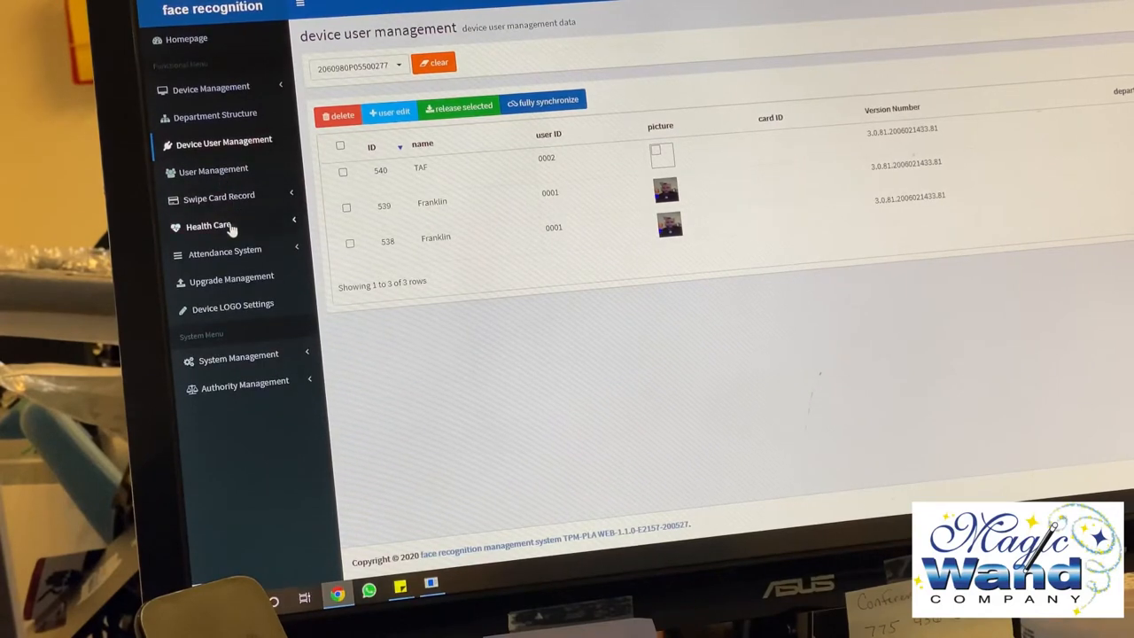
# Step: Under Health Care, bring up the Temperature Report with Franklin and stranger readings
pyautogui.click(209, 227)
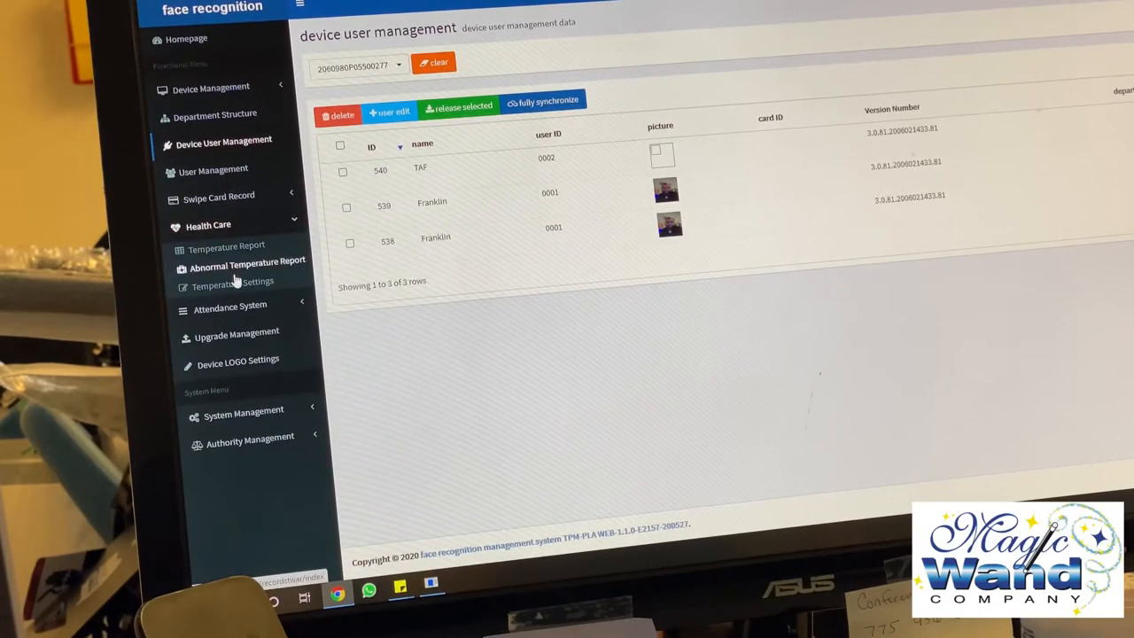
pyautogui.click(227, 245)
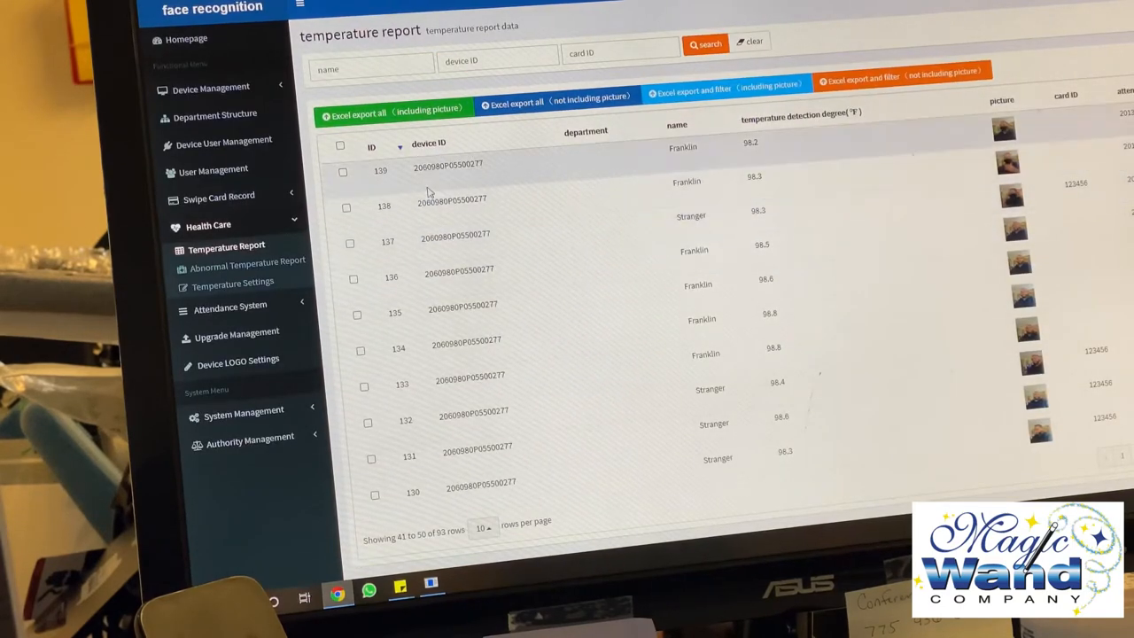
pyautogui.scroll(-3)
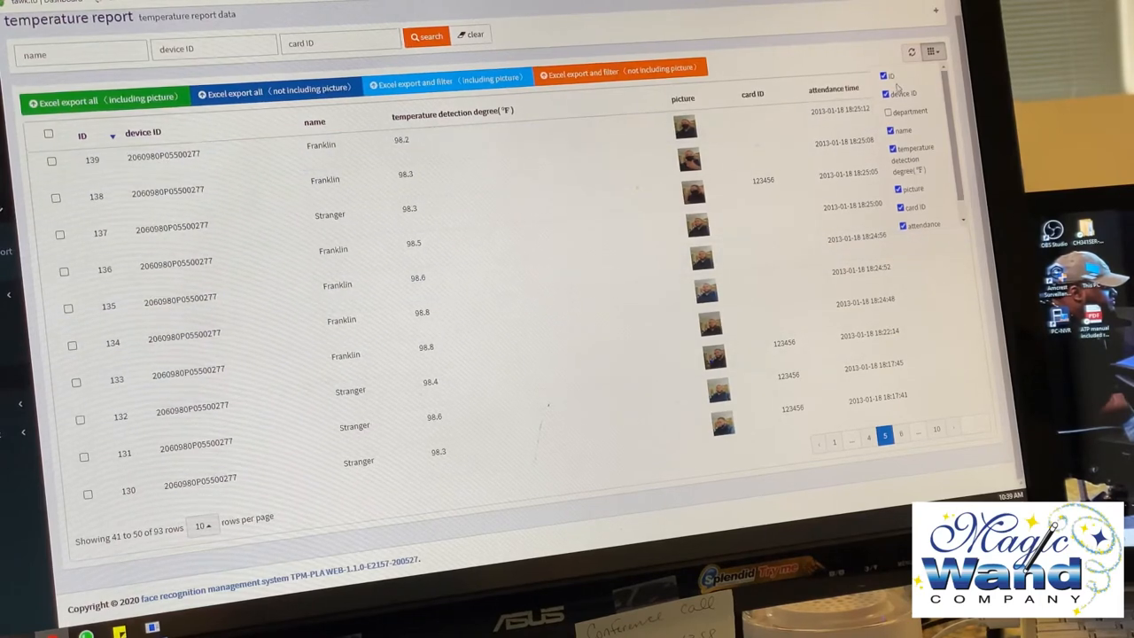
# Step: Hide the device ID column and export the whole temperature report with pictures to Excel
pyautogui.click(886, 92)
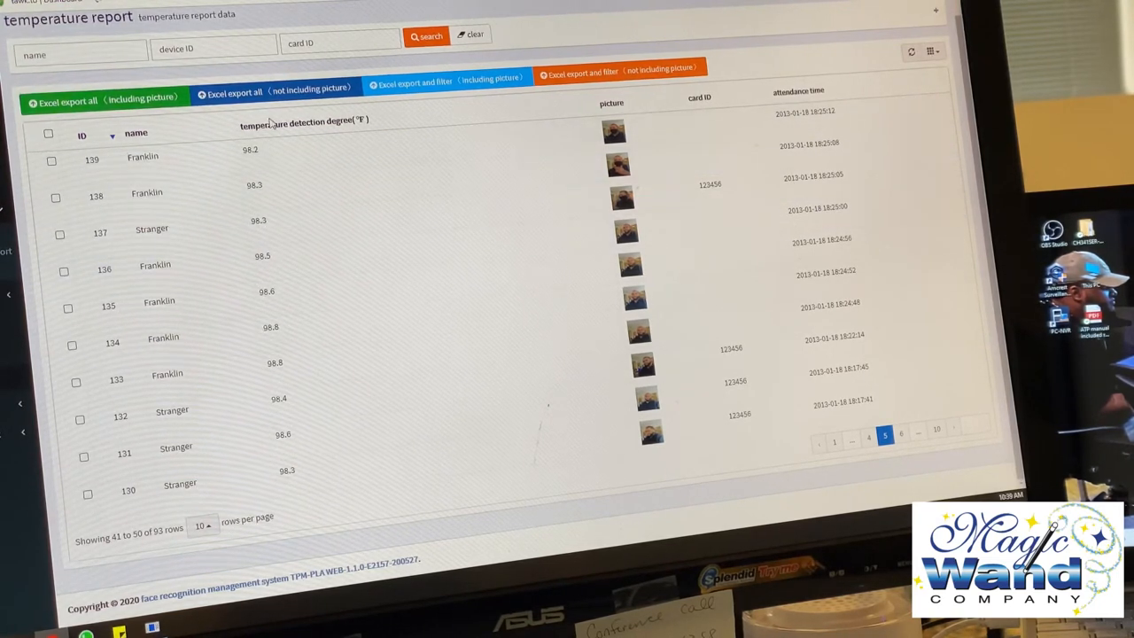
pyautogui.moveTo(404, 106)
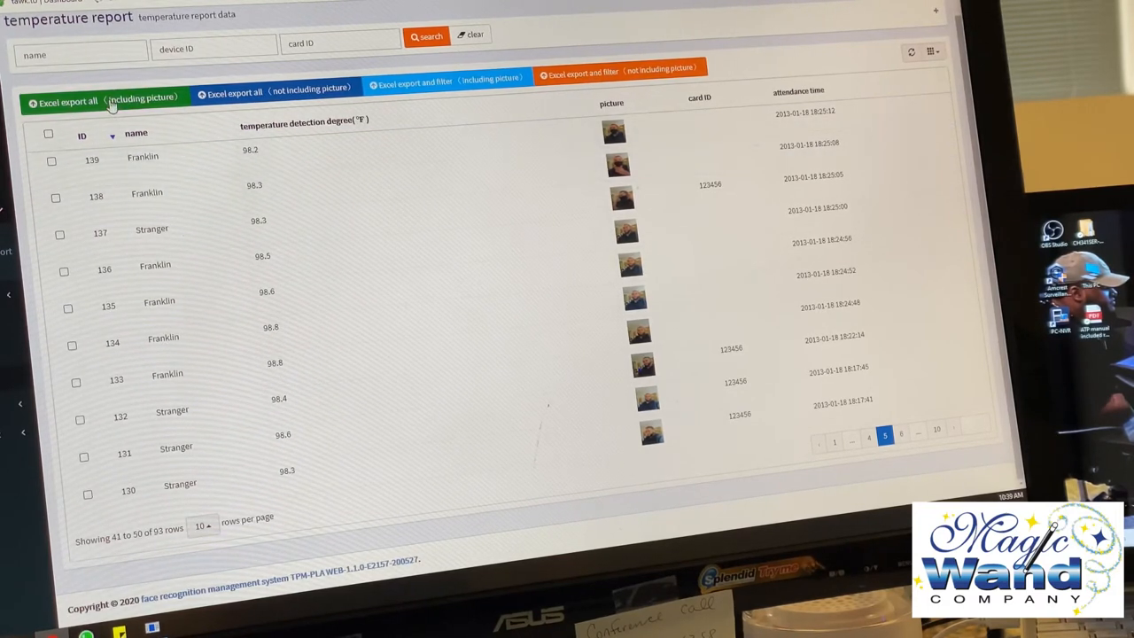
pyautogui.click(98, 100)
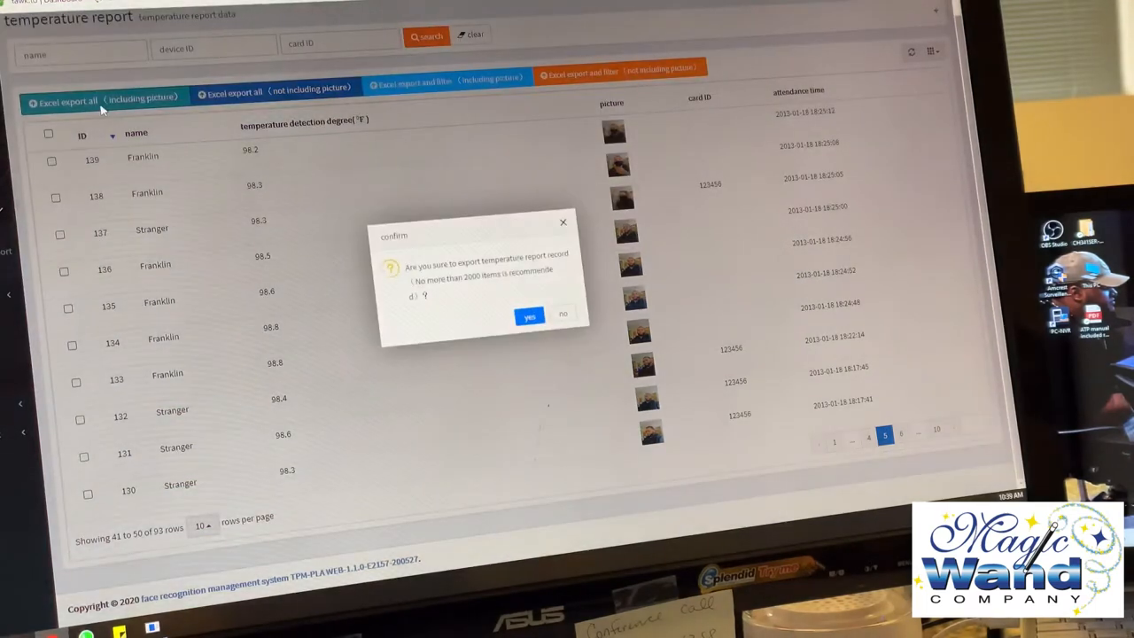
pyautogui.click(530, 316)
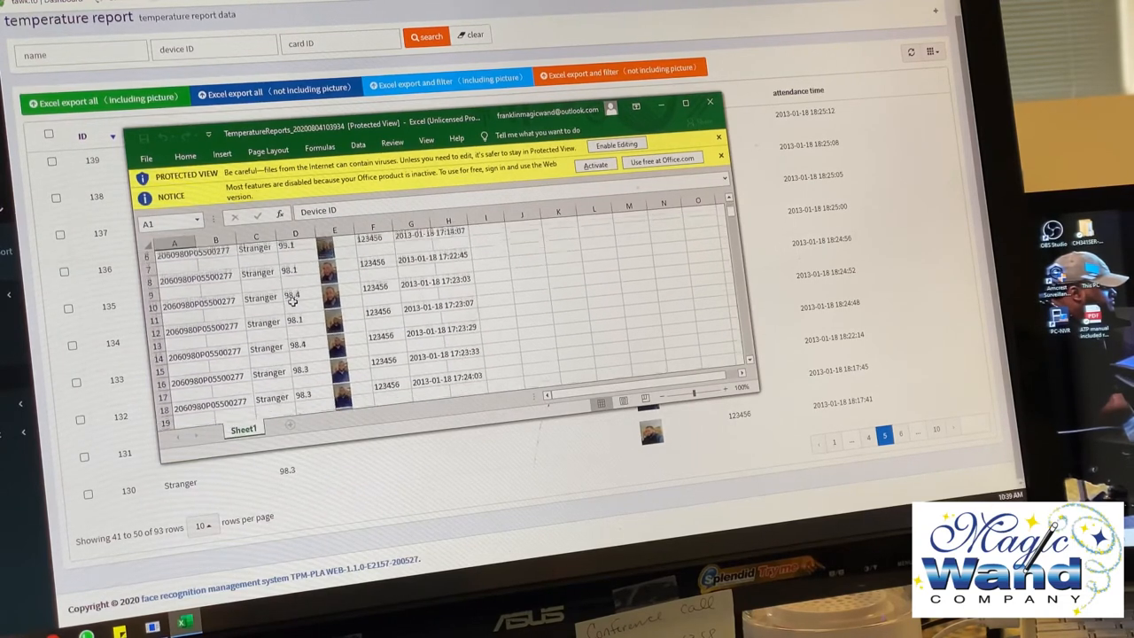
pyautogui.scroll(-3)
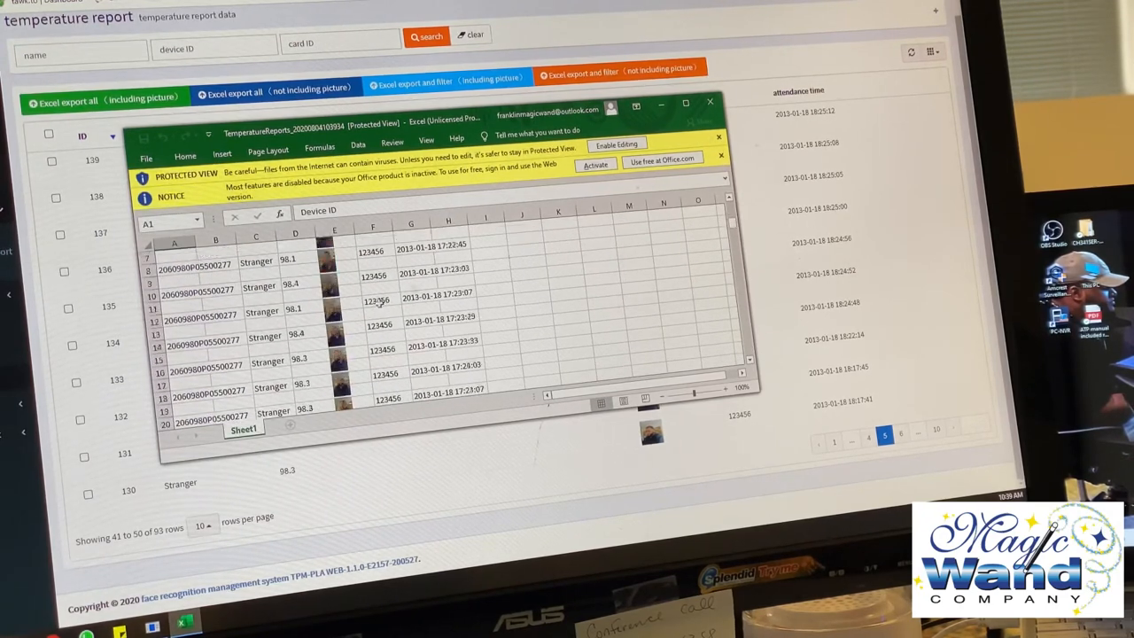
# Step: Switch to the Abnormal Temperature Report, which shows no records
pyautogui.click(709, 101)
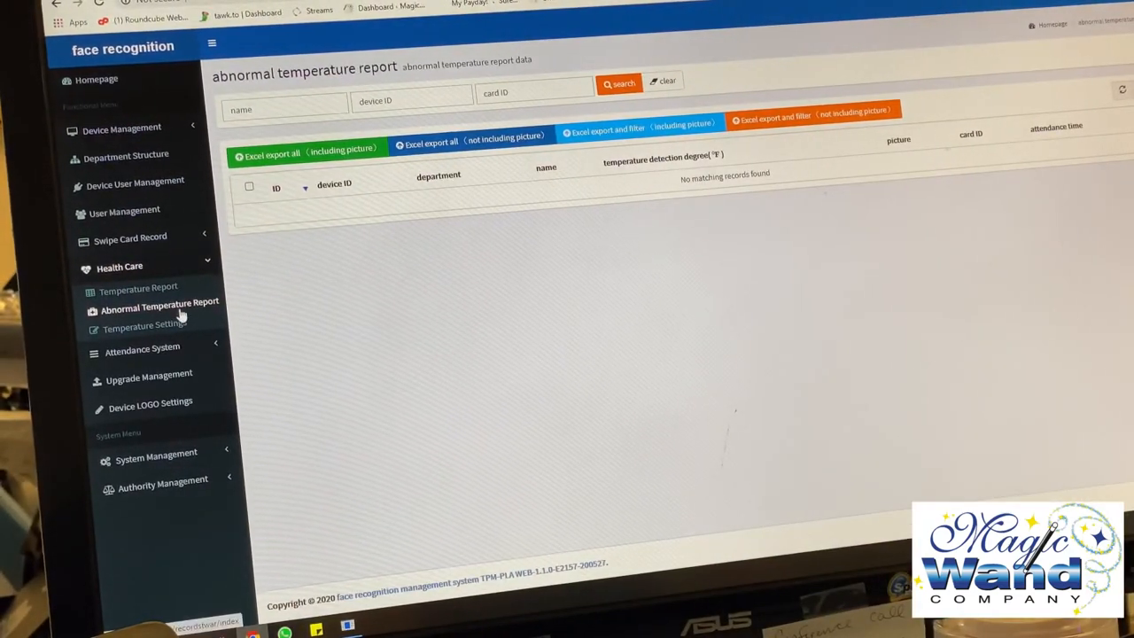
pyautogui.moveTo(145, 327)
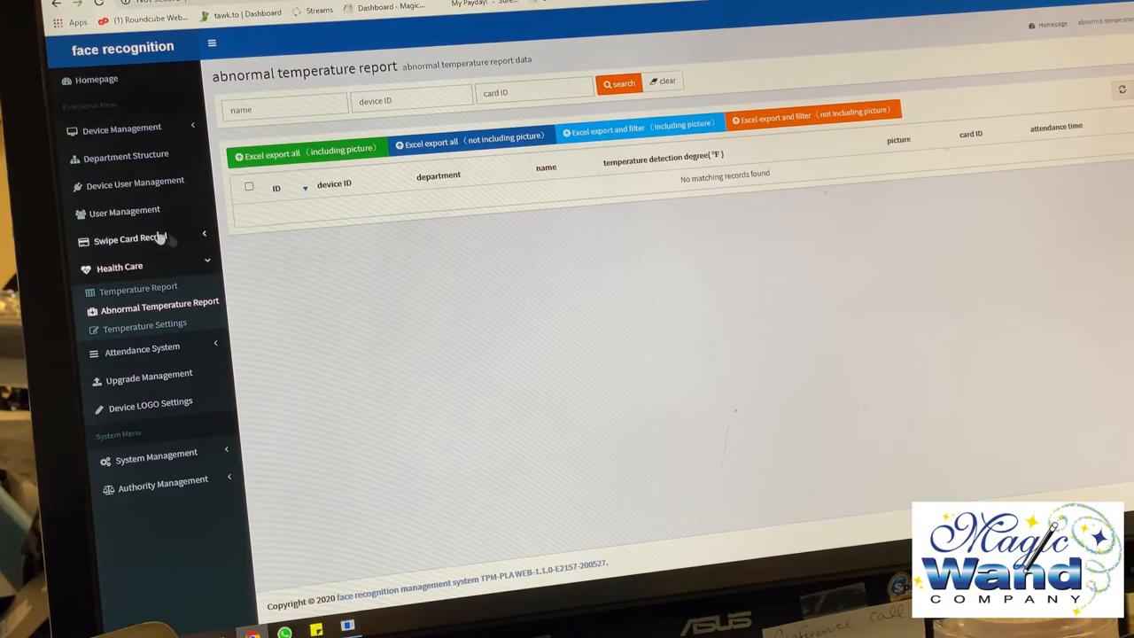
# Step: View the 99.0 warning threshold in Temperature Settings, then go to the empty Department Structure page
pyautogui.click(145, 323)
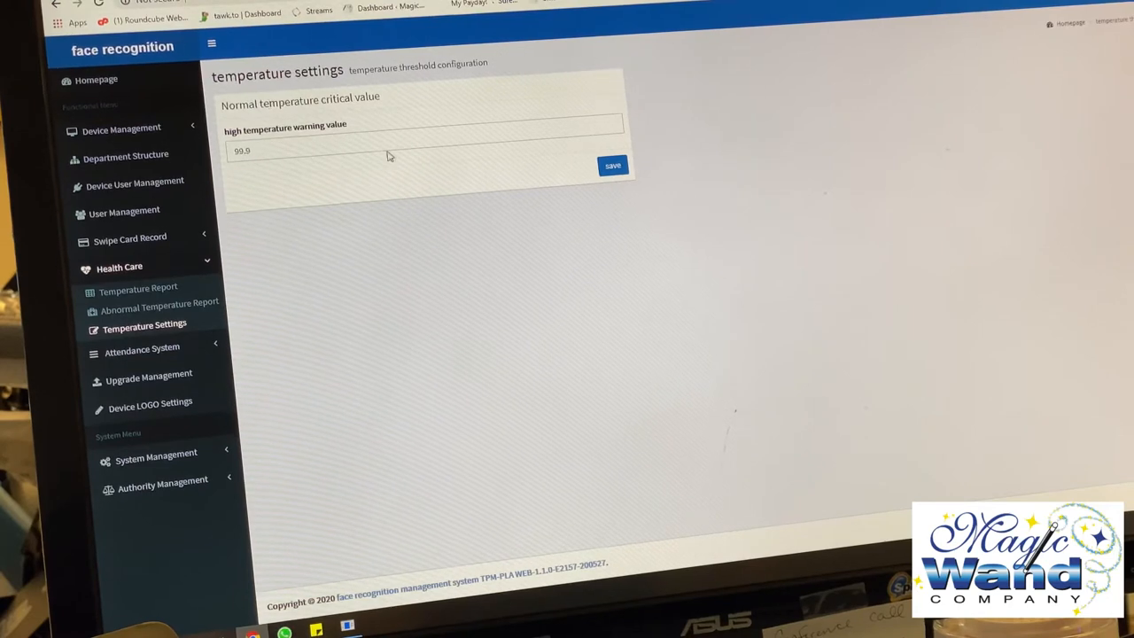
pyautogui.moveTo(275, 233)
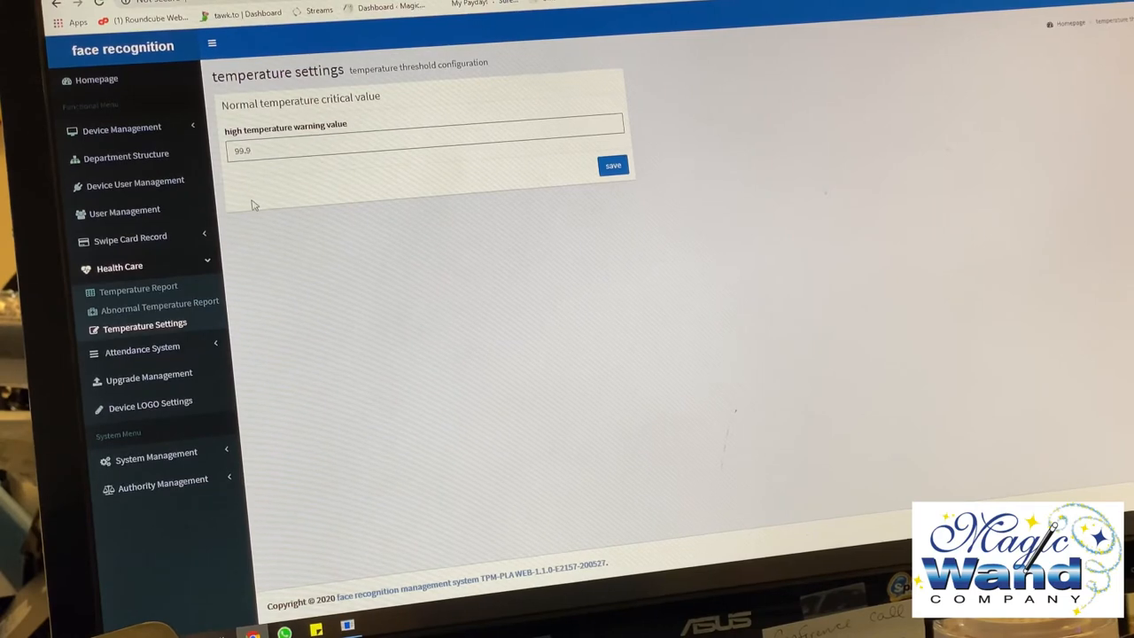
pyautogui.click(124, 156)
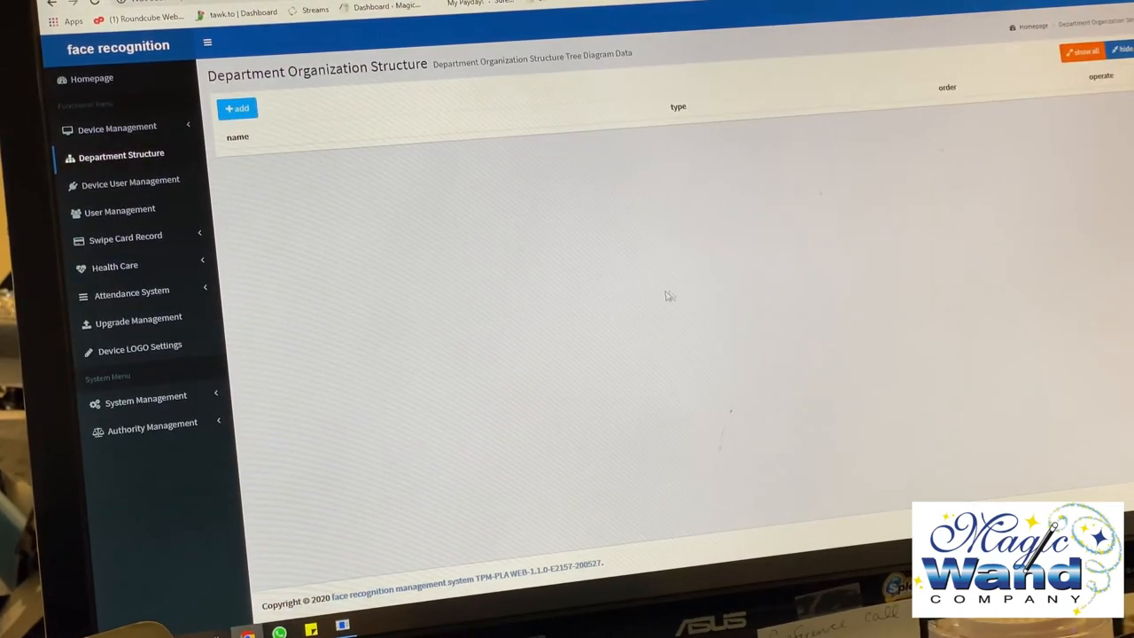
pyautogui.moveTo(252, 379)
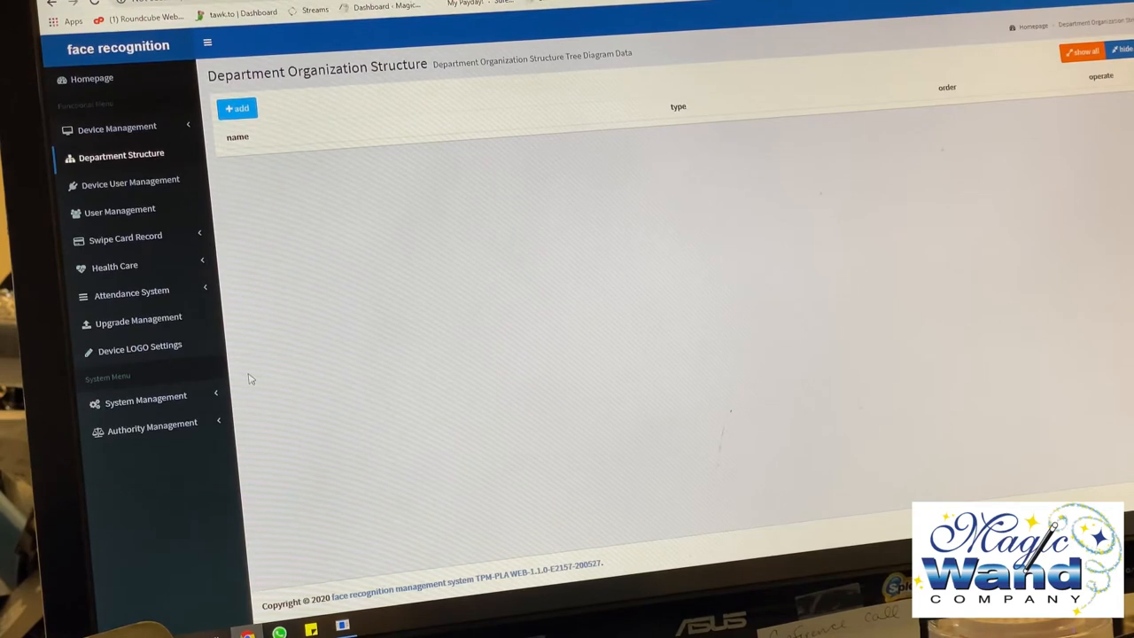
pyautogui.moveTo(64, 259)
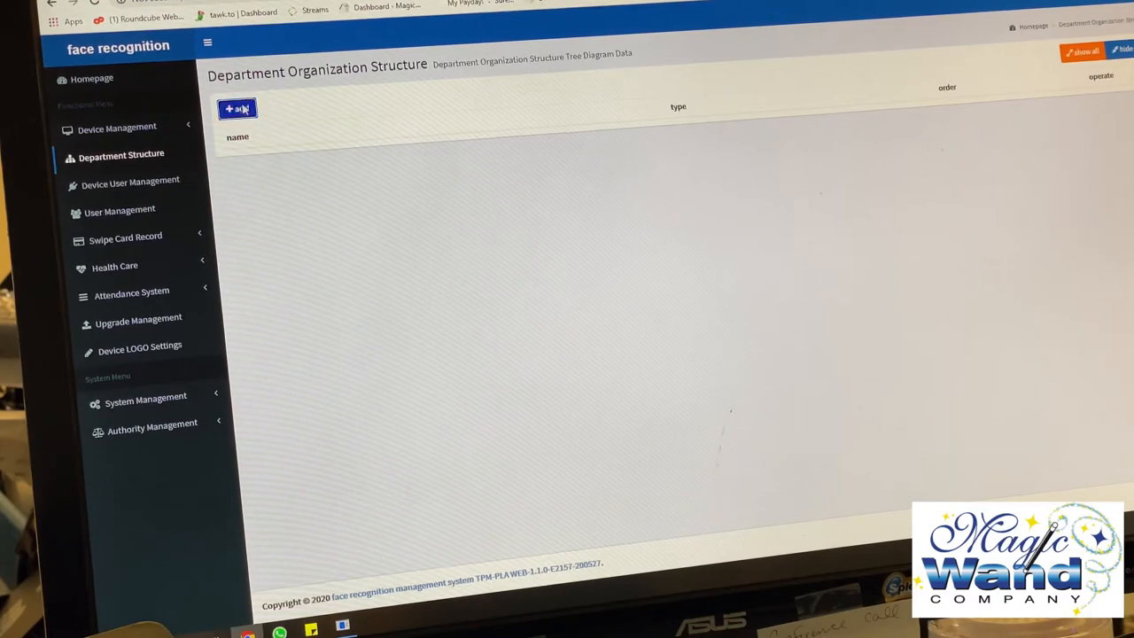
# Step: Create an organization entry named Receiving of type department and save it
pyautogui.click(238, 108)
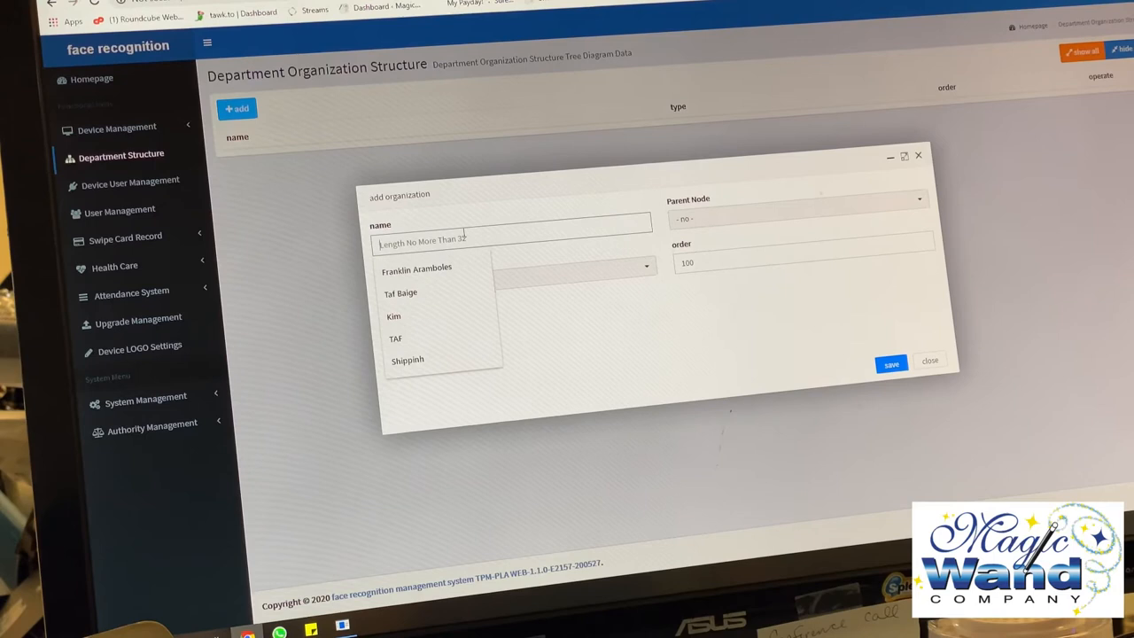
pyautogui.write('REceiving')
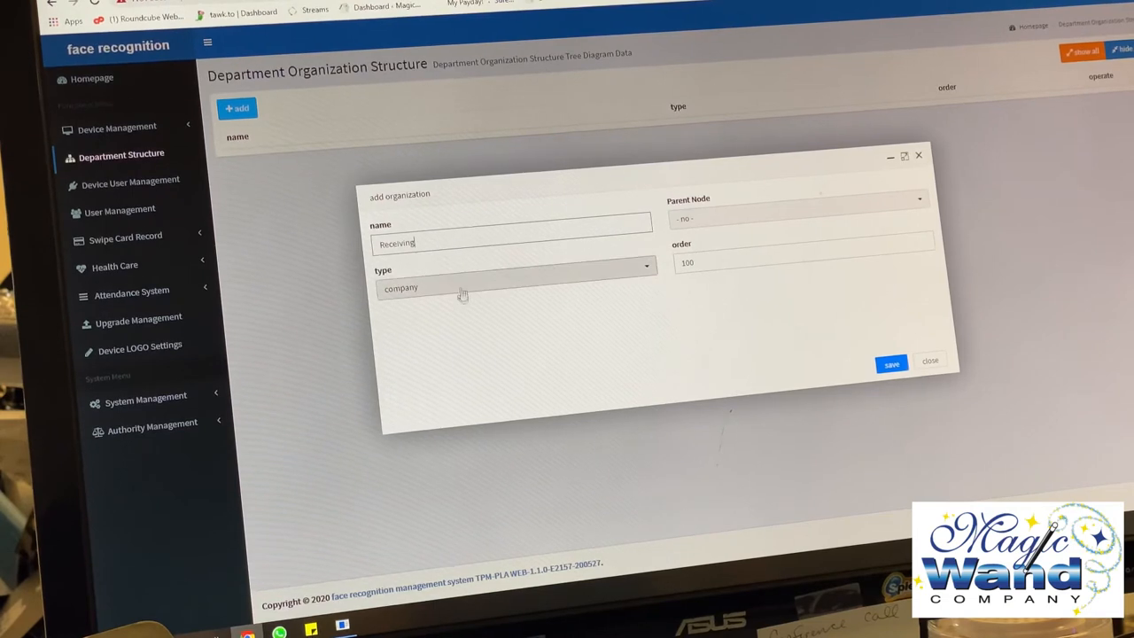
pyautogui.click(514, 266)
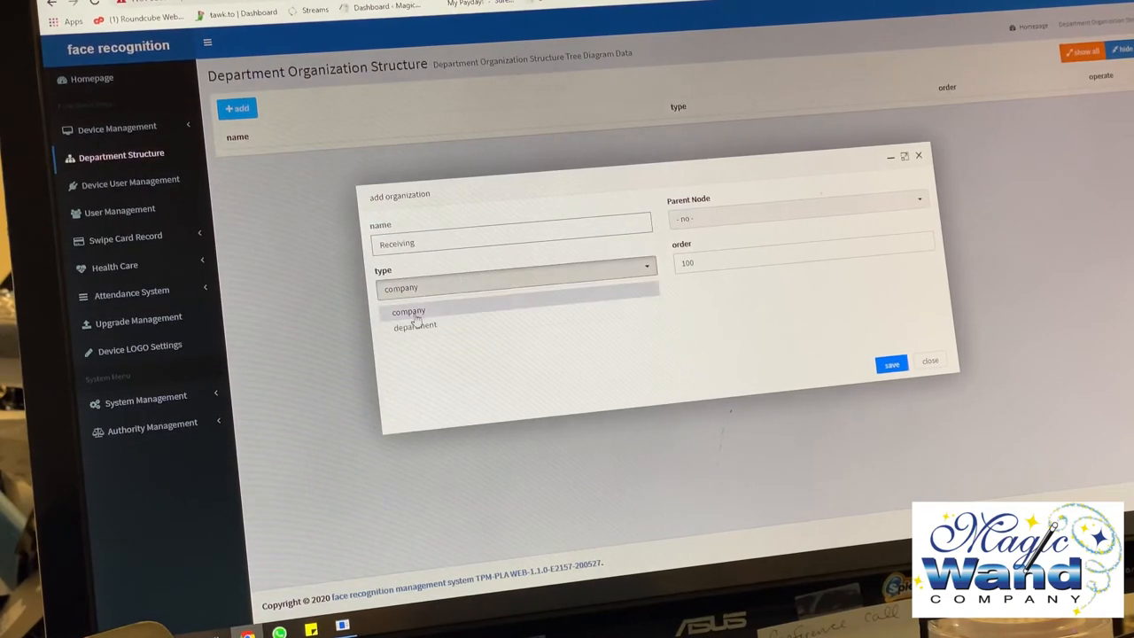
pyautogui.moveTo(415, 326)
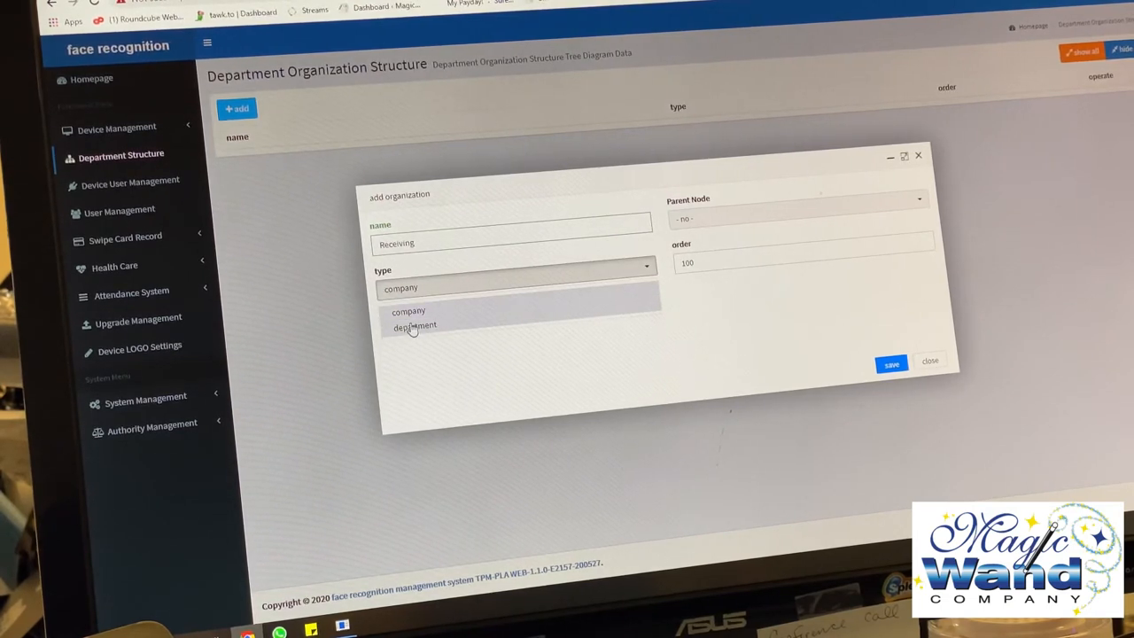
pyautogui.click(414, 327)
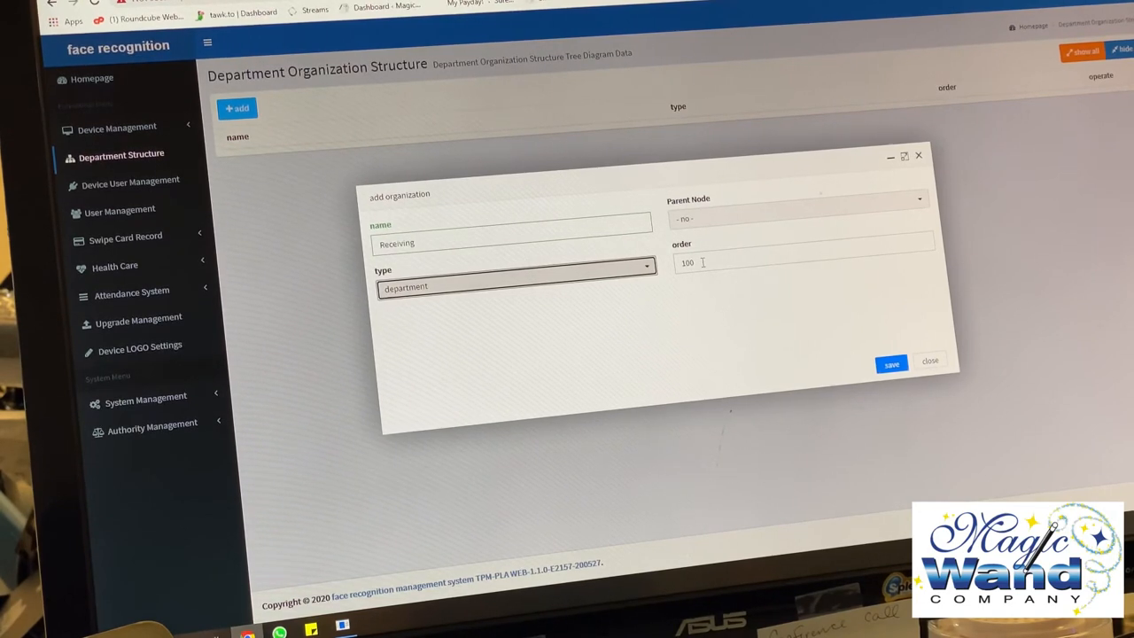
pyautogui.click(892, 364)
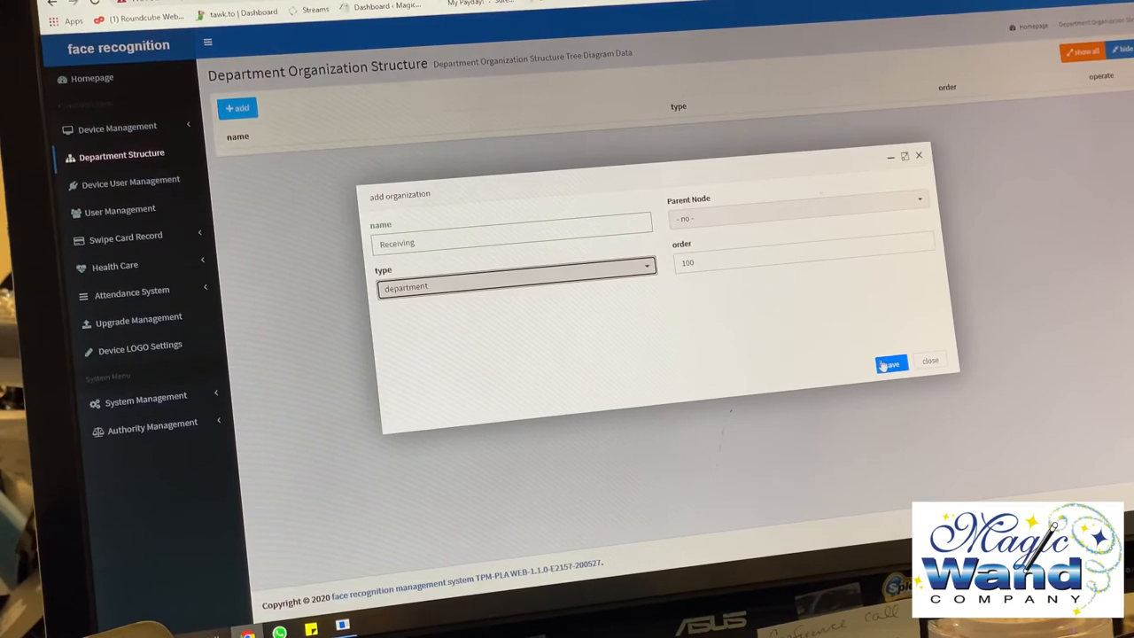
pyautogui.click(890, 363)
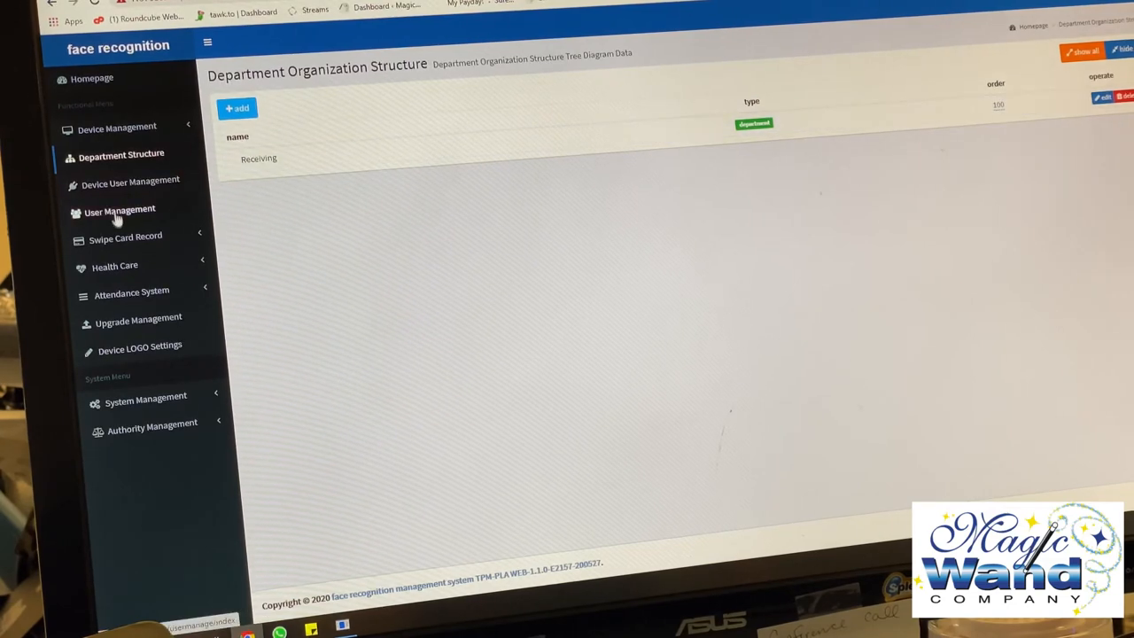
# Step: Edit user 0001 from the user list and pick Receiving as his department
pyautogui.click(121, 210)
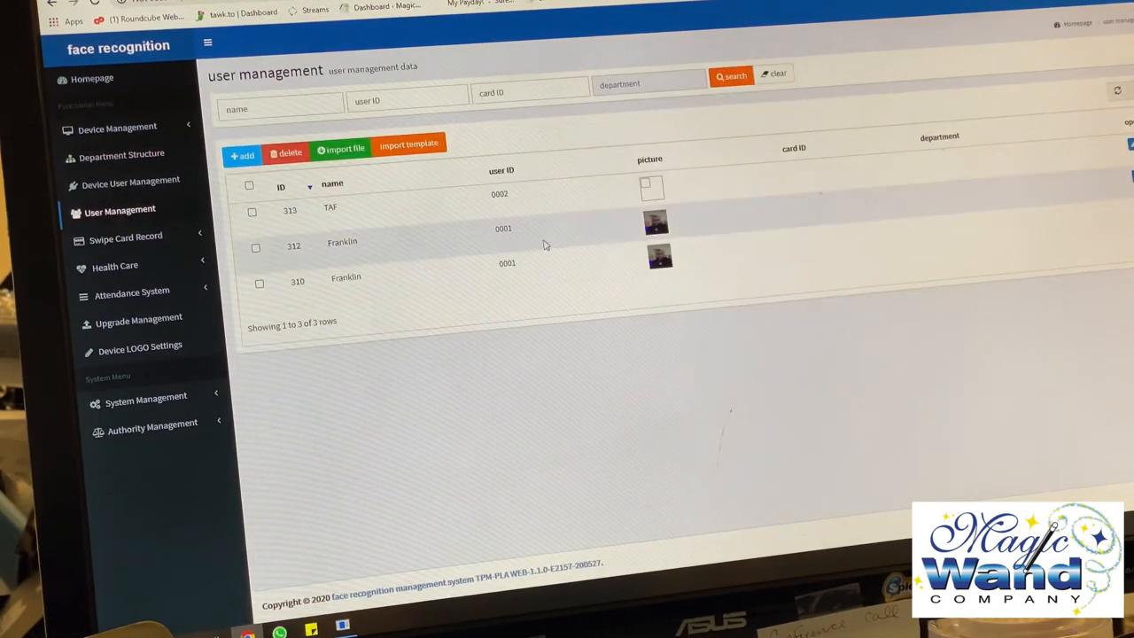
pyautogui.moveTo(406, 282)
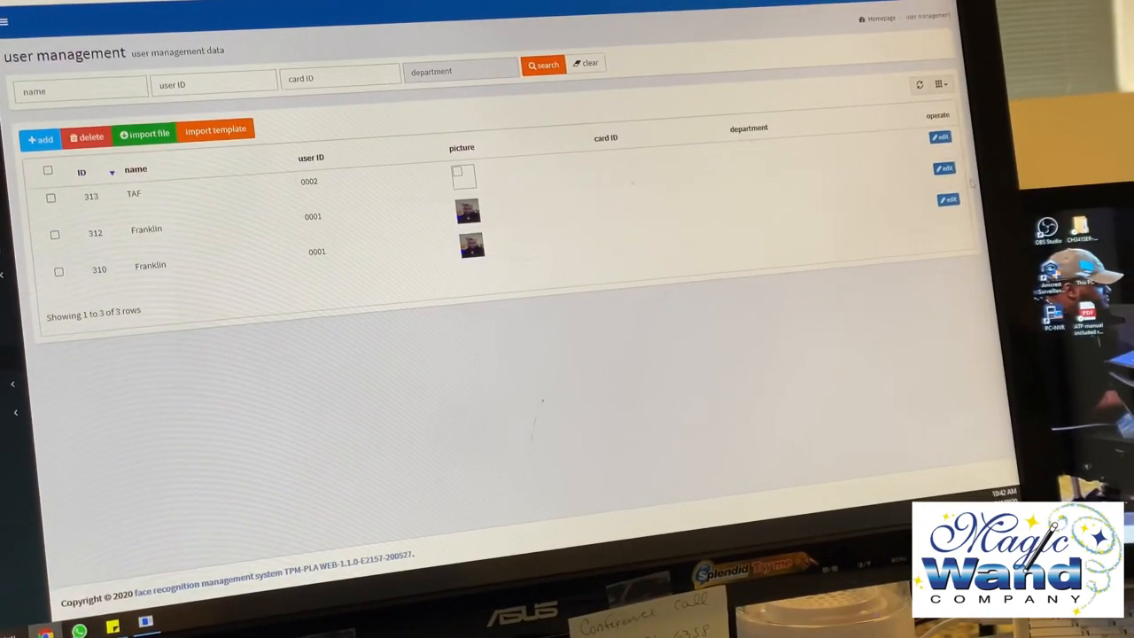
pyautogui.click(945, 168)
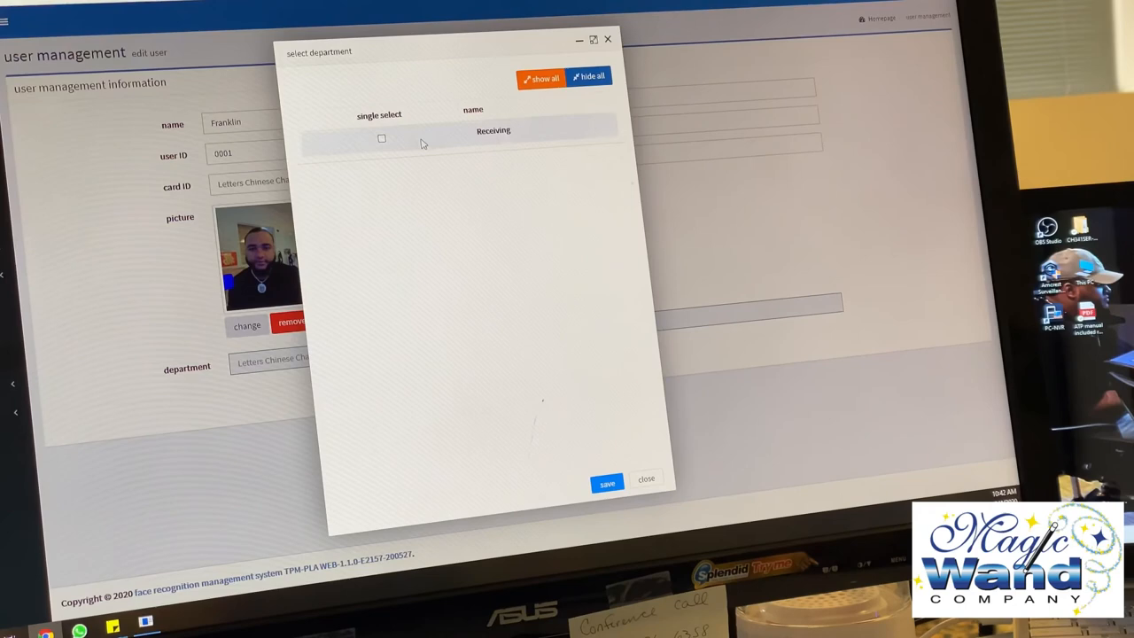
pyautogui.click(383, 139)
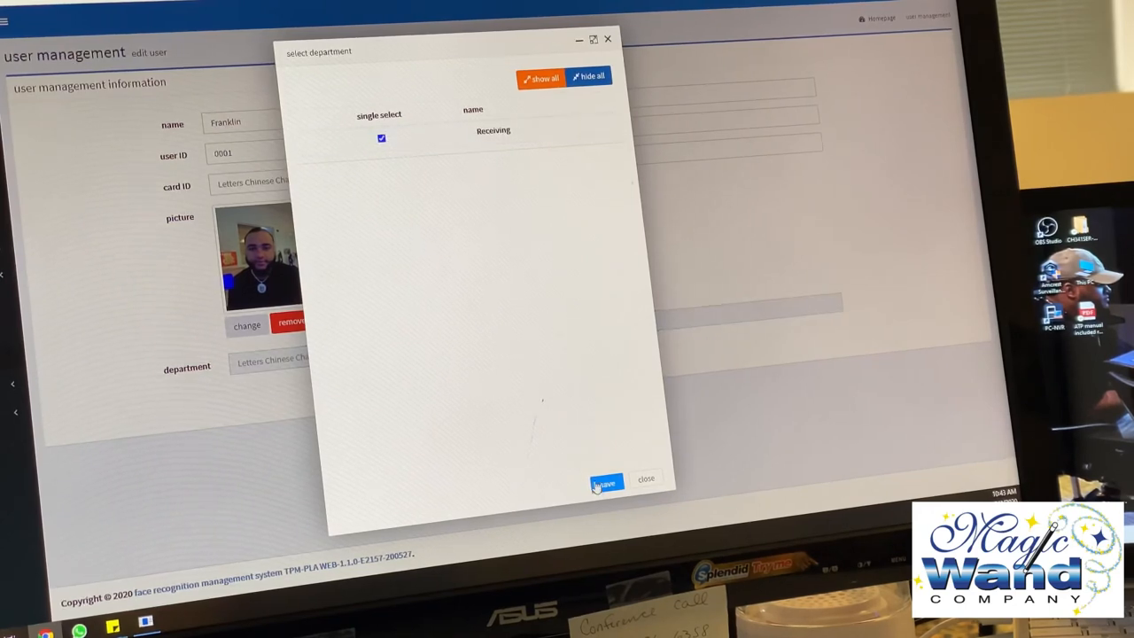
pyautogui.click(606, 482)
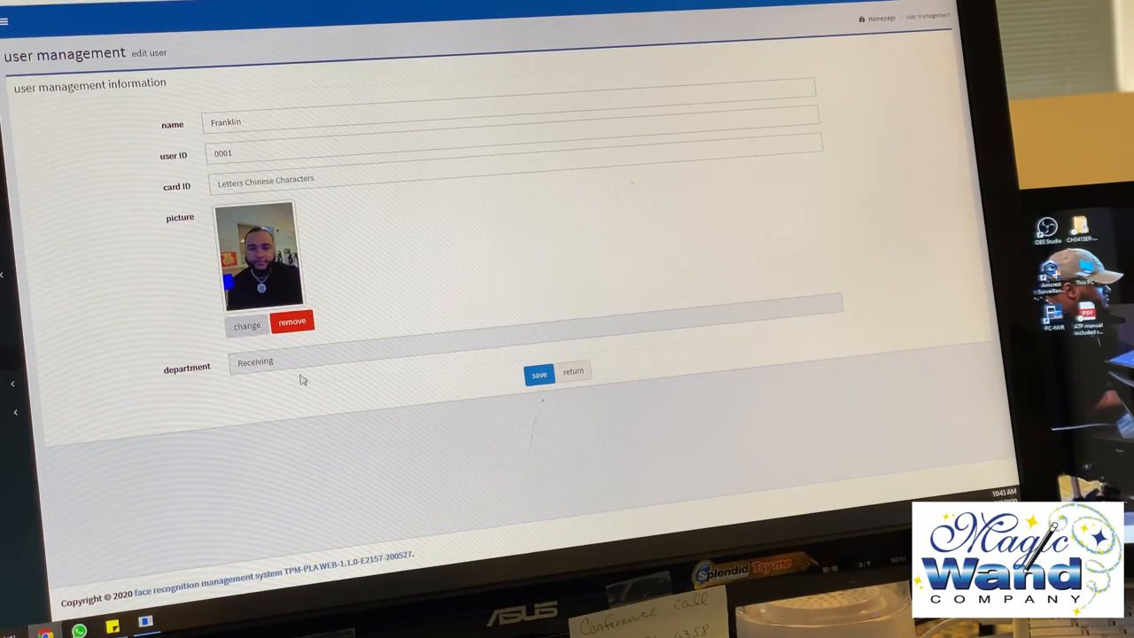
# Step: Save the user, resolving the duplicate-ID error by changing his ID to 0006
pyautogui.click(539, 372)
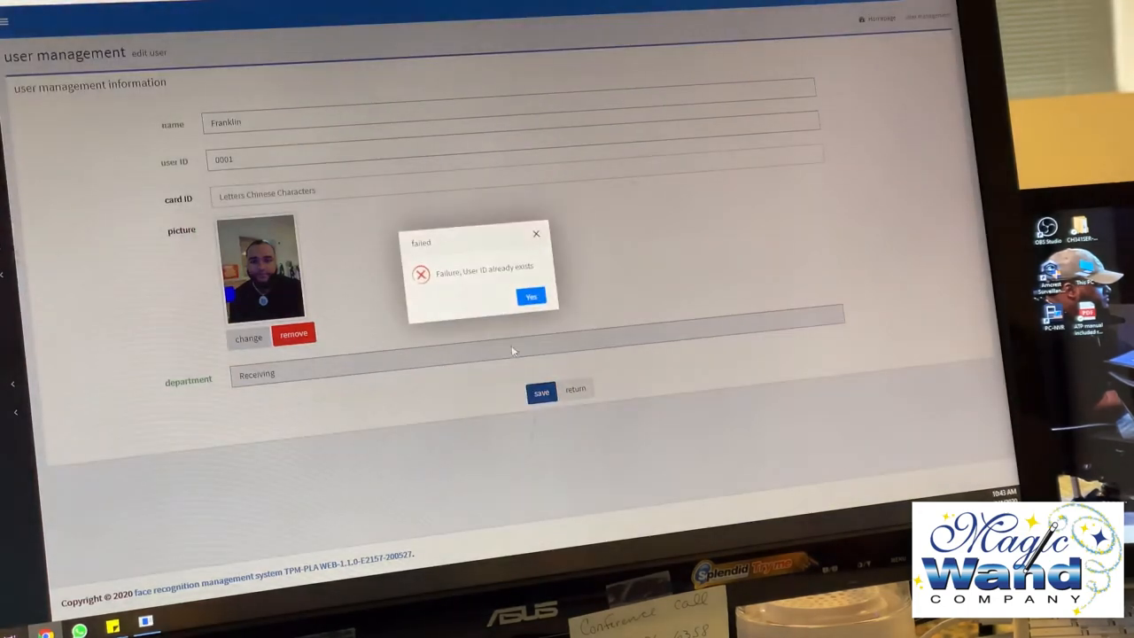
pyautogui.click(531, 296)
pyautogui.write('0006')
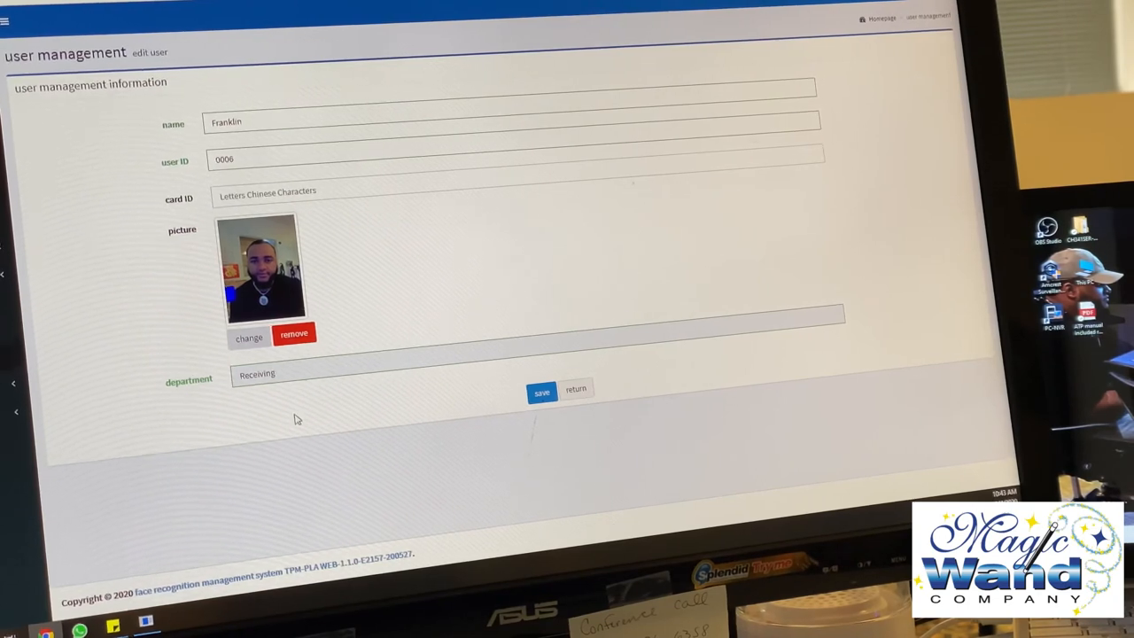
pyautogui.click(542, 393)
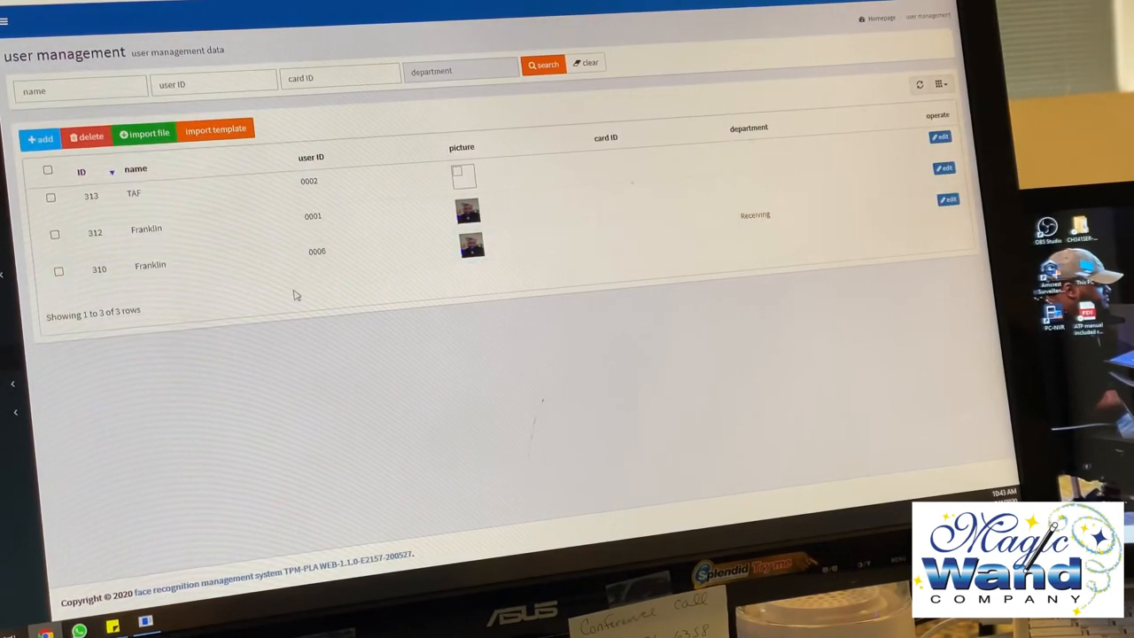